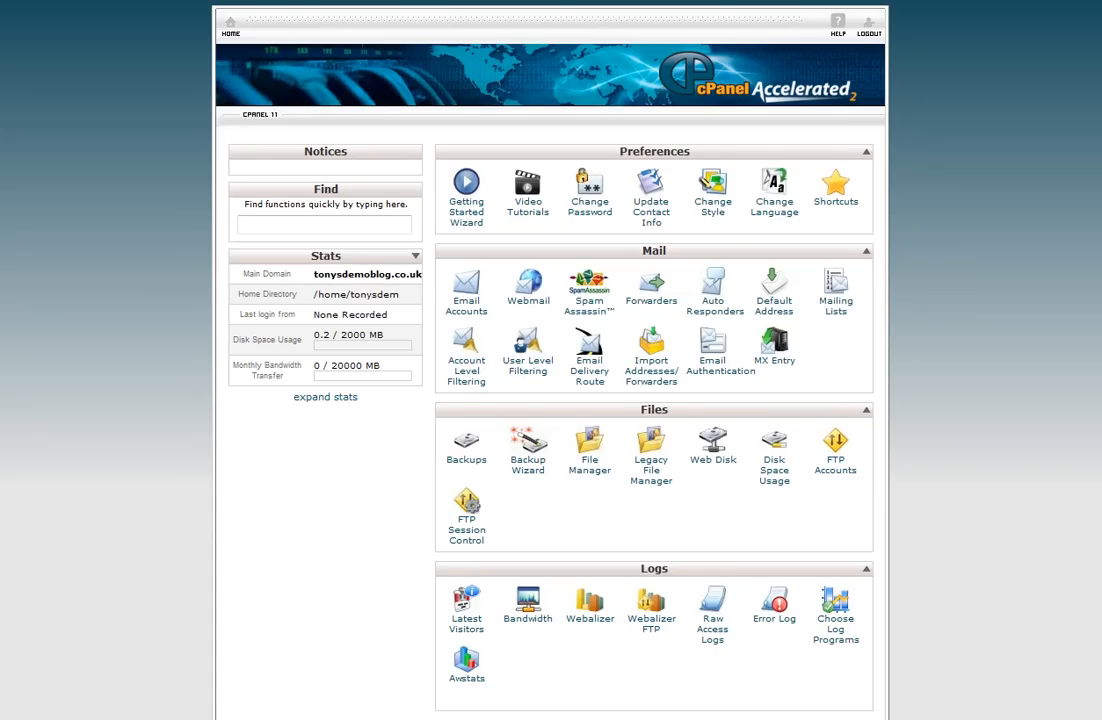
Open Fantastico De Luxe from cPanel and view WordPress 2.8.6 with no installations
{"action": "scroll", "scroll_direction": "down", "scroll_amount": 3}
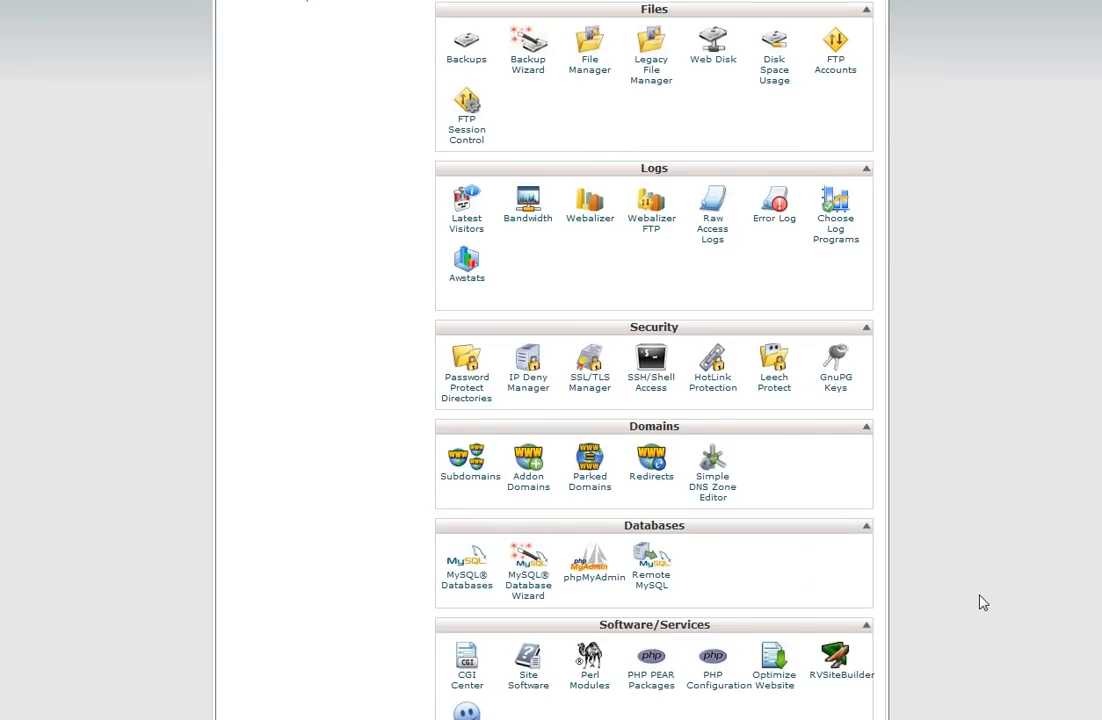
{"action": "scroll", "scroll_direction": "down", "scroll_amount": 3}
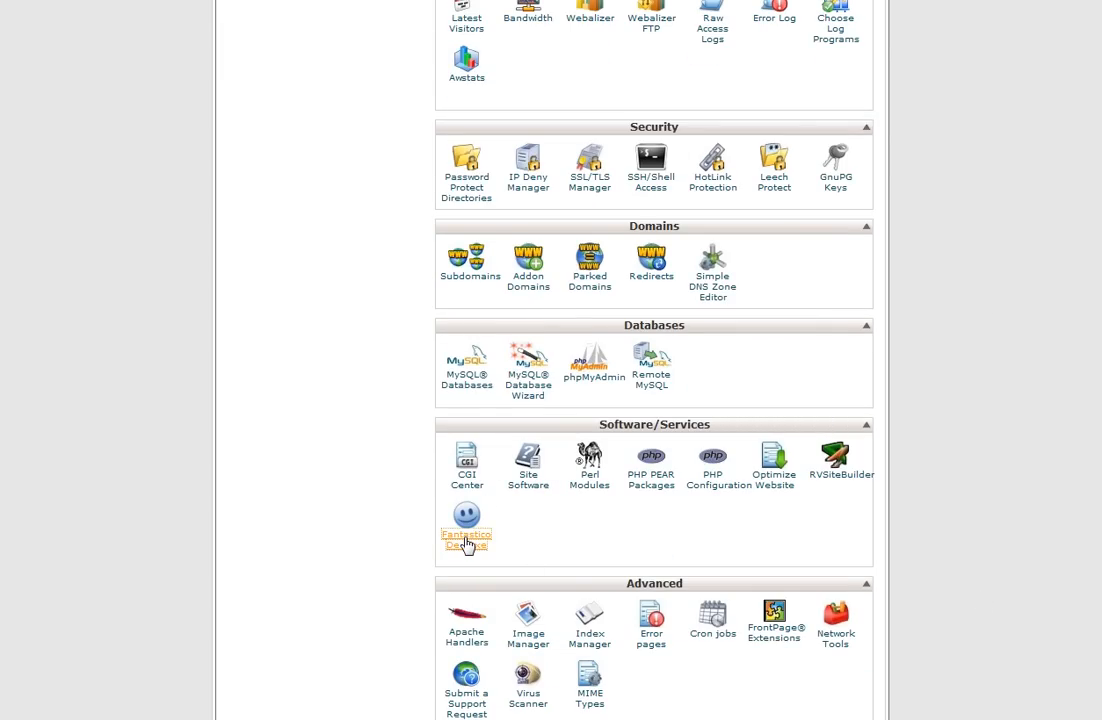
{"action": "mouse_move", "coordinate": [951, 499]}
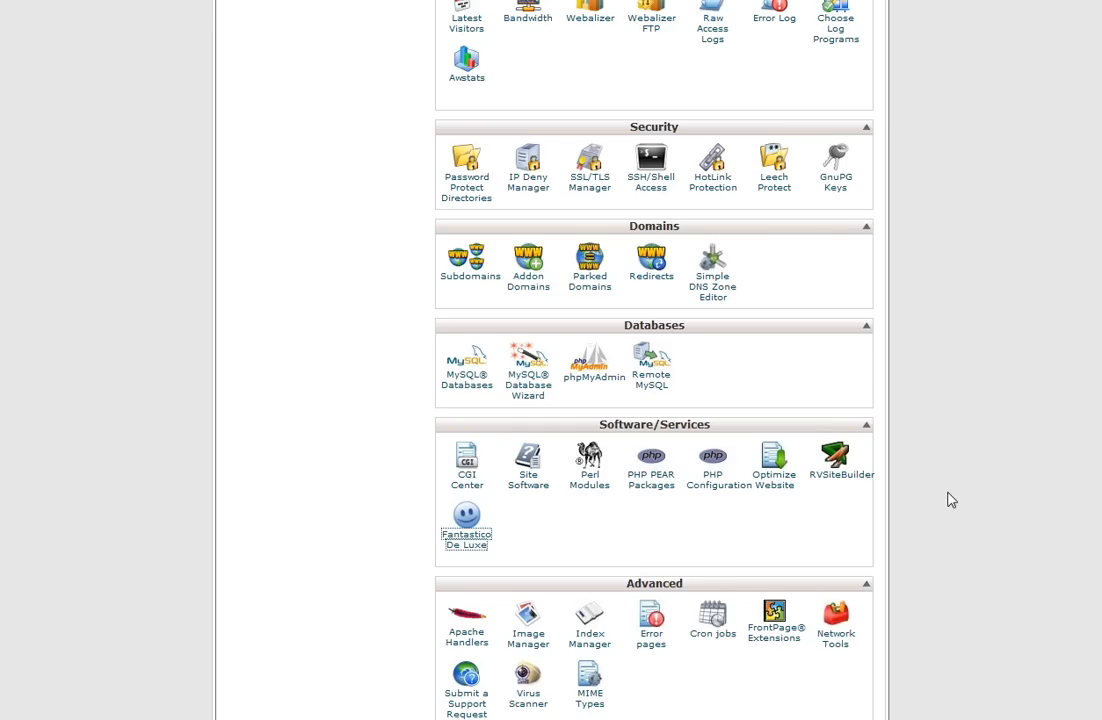
{"action": "left_click", "coordinate": [466, 517]}
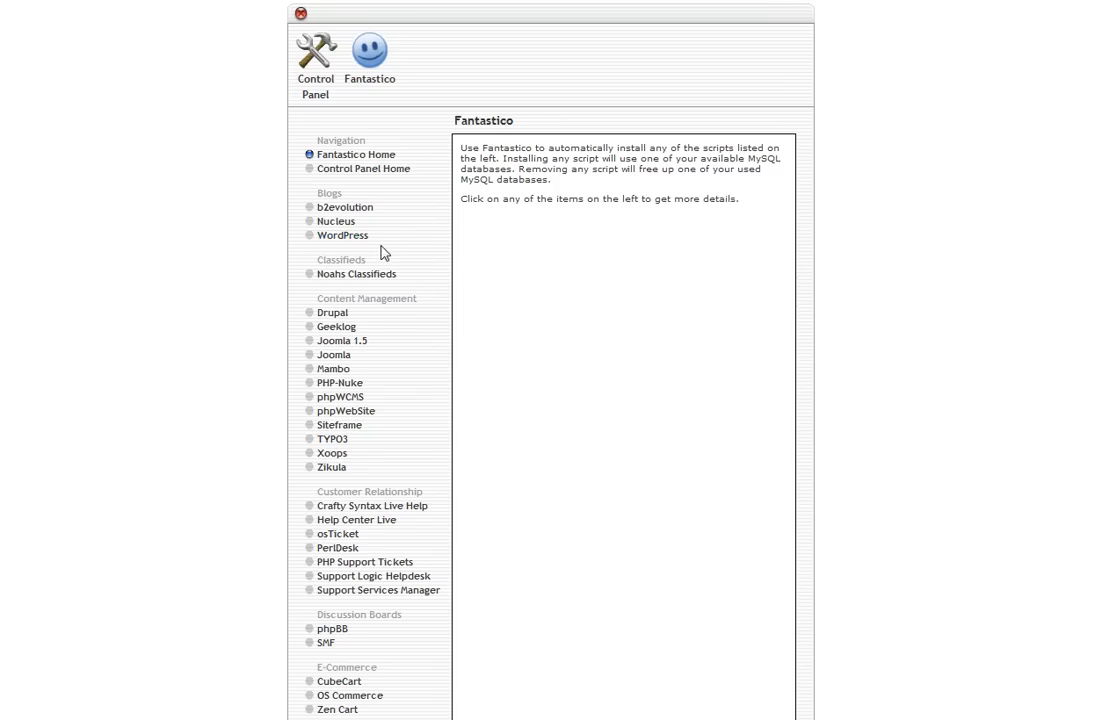
{"action": "mouse_move", "coordinate": [388, 250]}
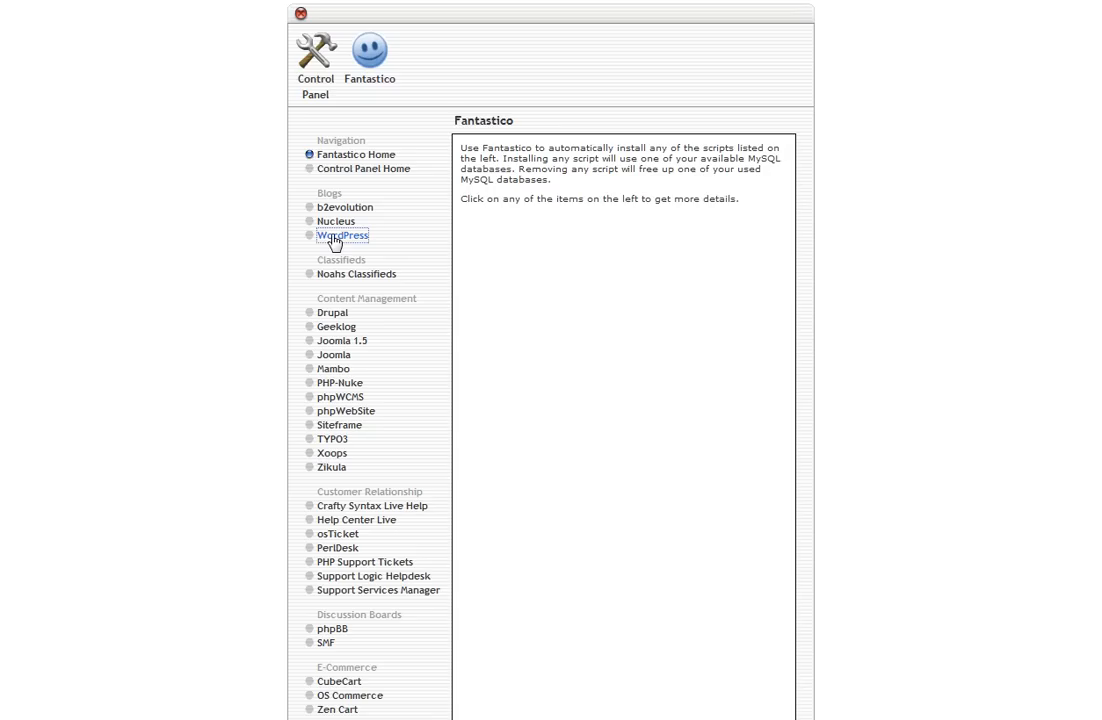
{"action": "left_click", "coordinate": [342, 235]}
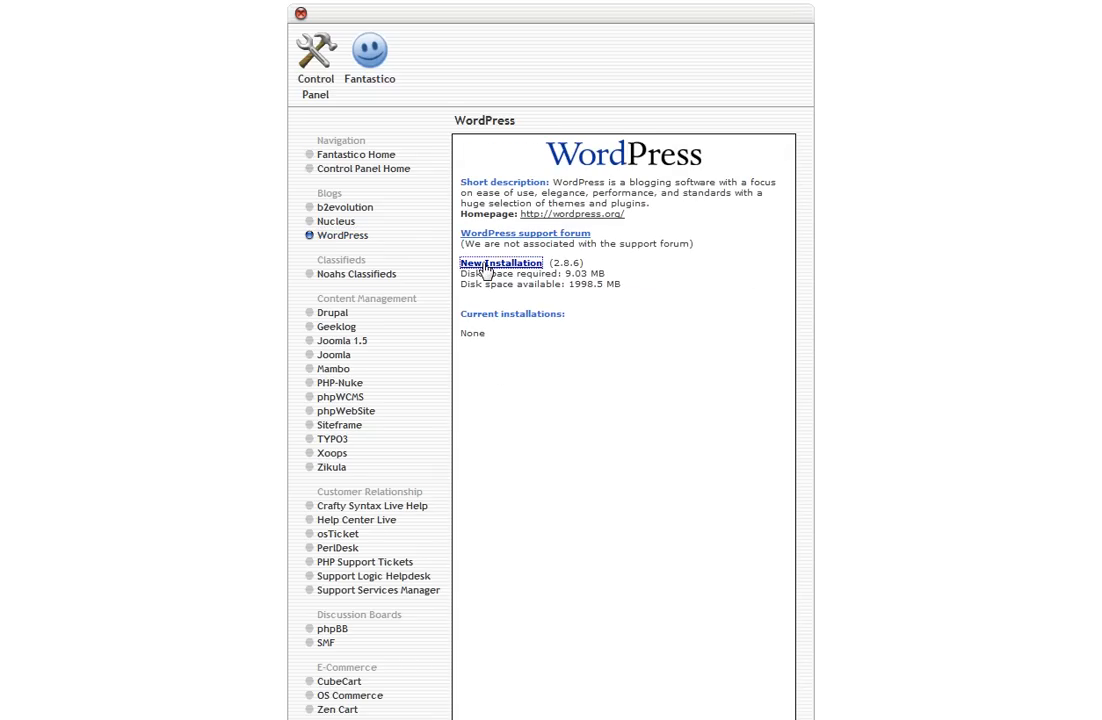
Fill in a root-domain WordPress install with admin login, nickname and 'Tonys demo blog' description
{"action": "left_click", "coordinate": [502, 262]}
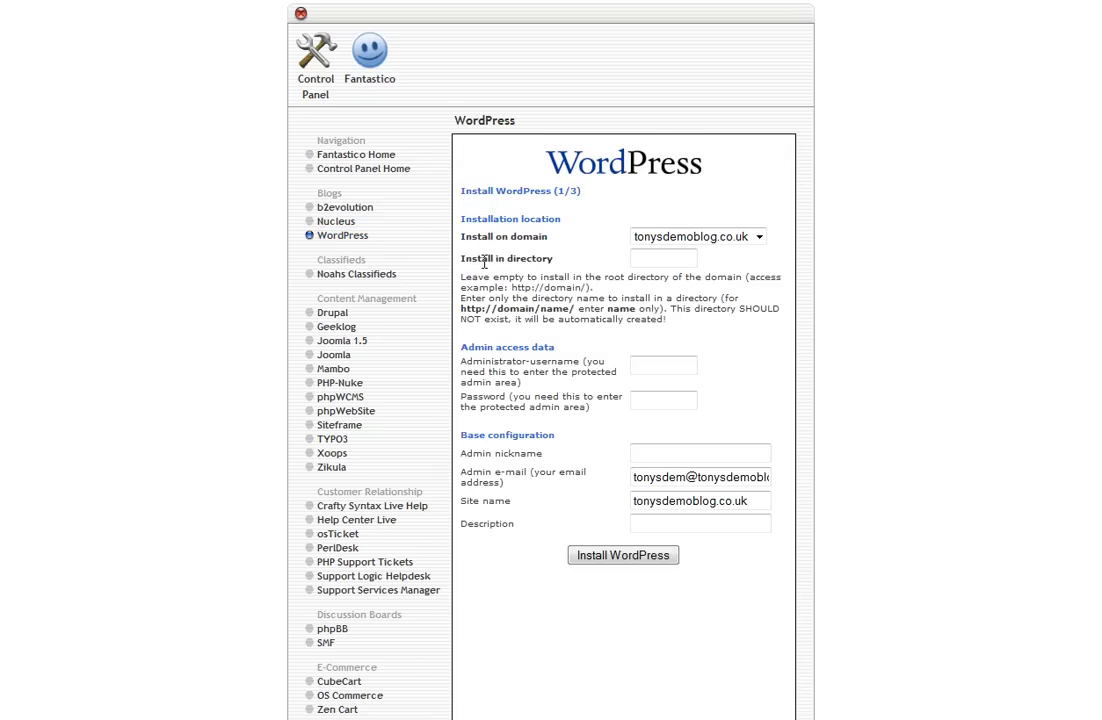
{"action": "left_click", "coordinate": [760, 237]}
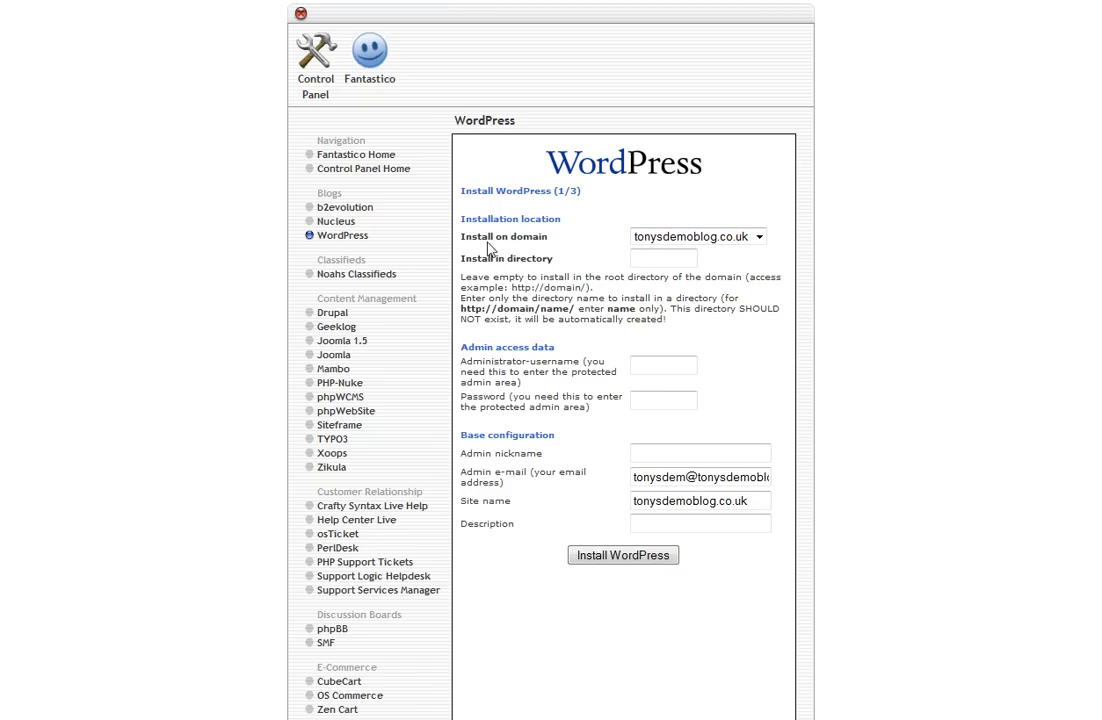
{"action": "mouse_move", "coordinate": [532, 239]}
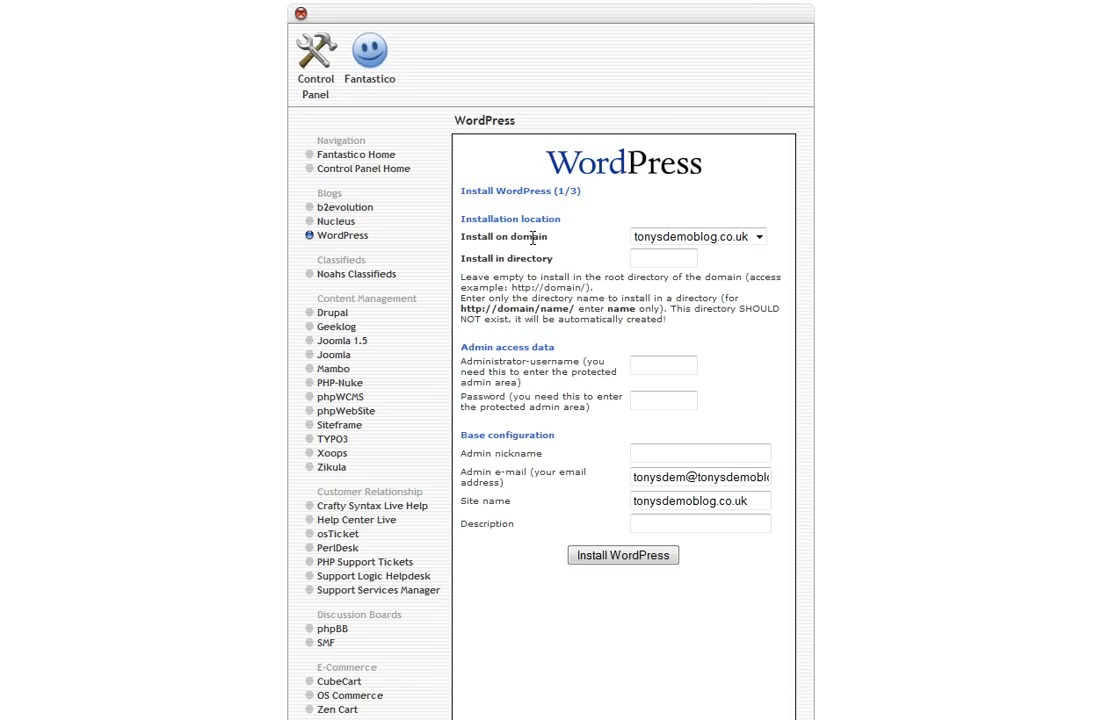
{"action": "mouse_move", "coordinate": [519, 258]}
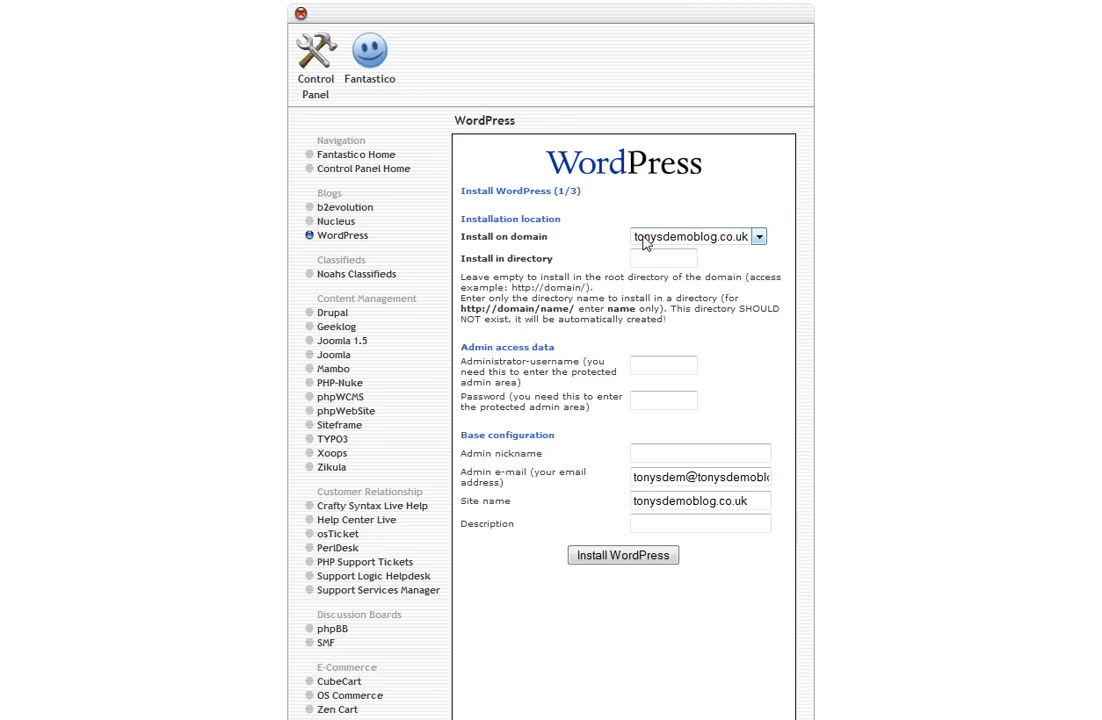
{"action": "mouse_move", "coordinate": [658, 244]}
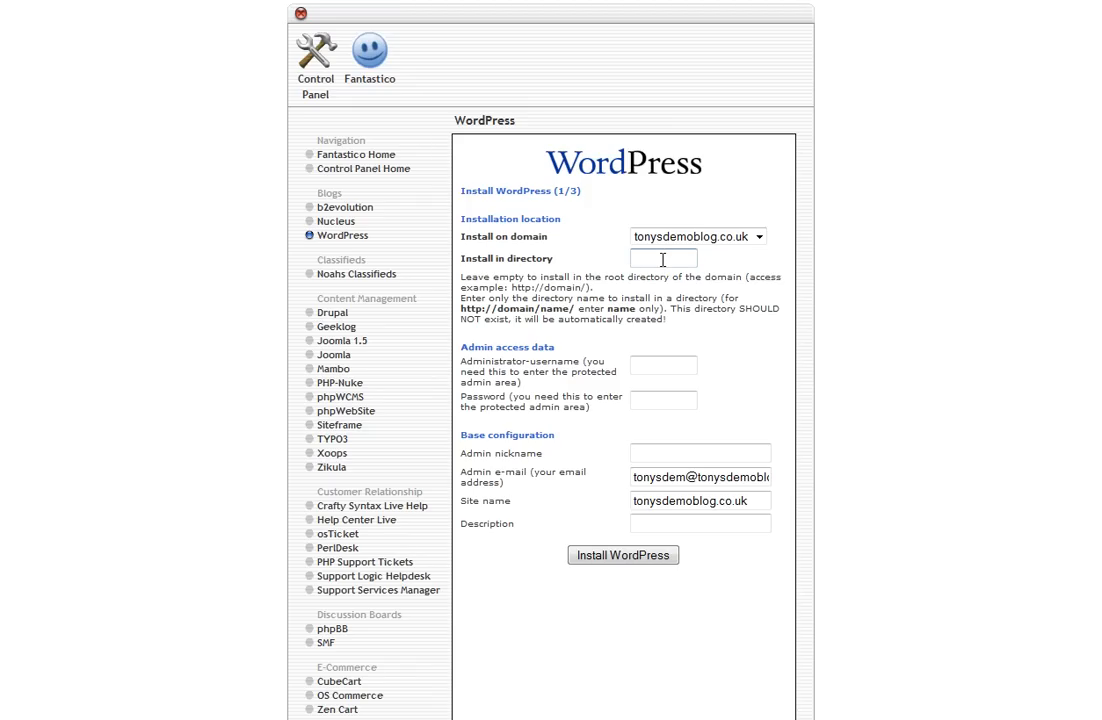
{"action": "type", "text": "b"}
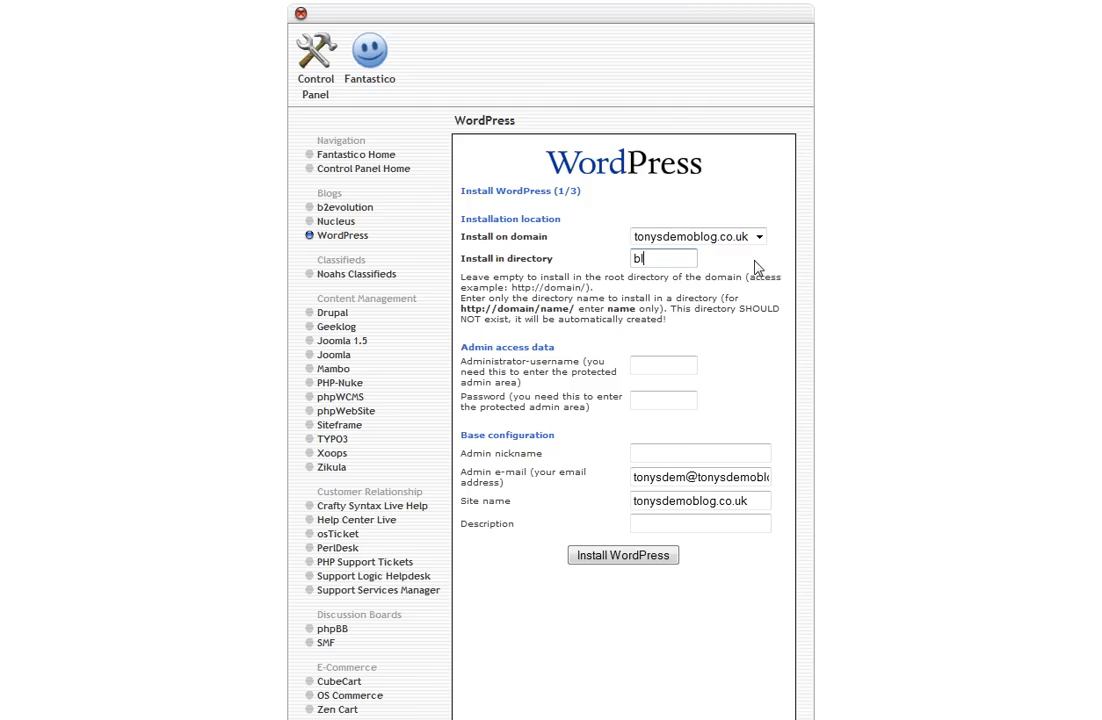
{"action": "type", "text": "log"}
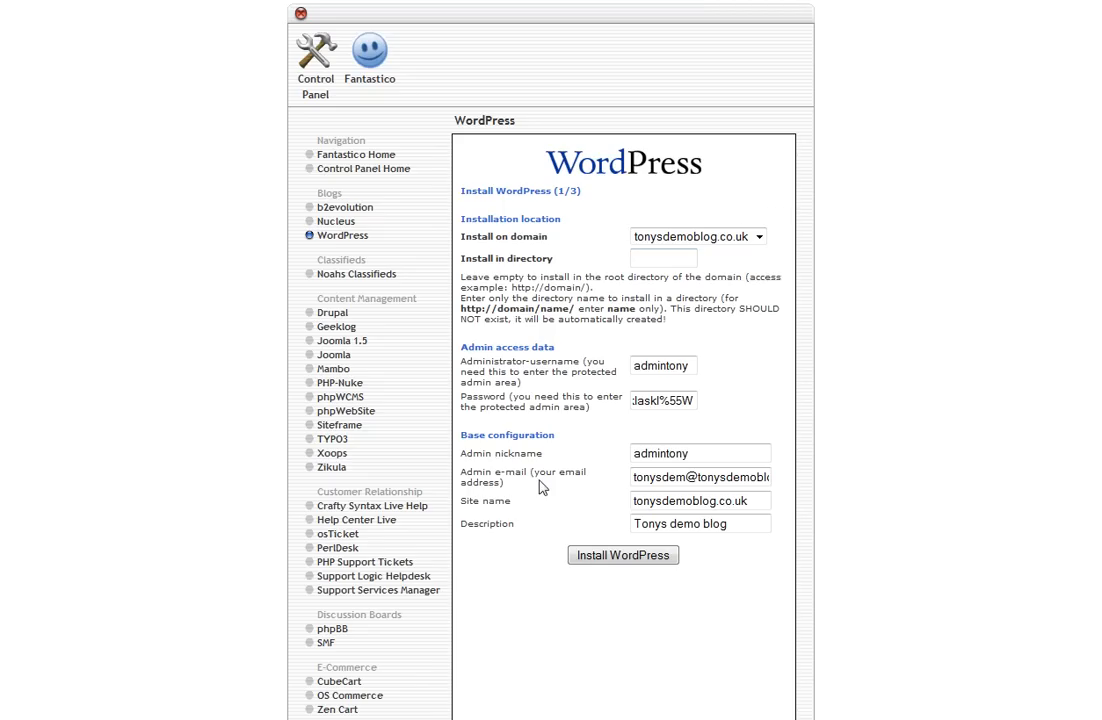
{"action": "left_click", "coordinate": [664, 365]}
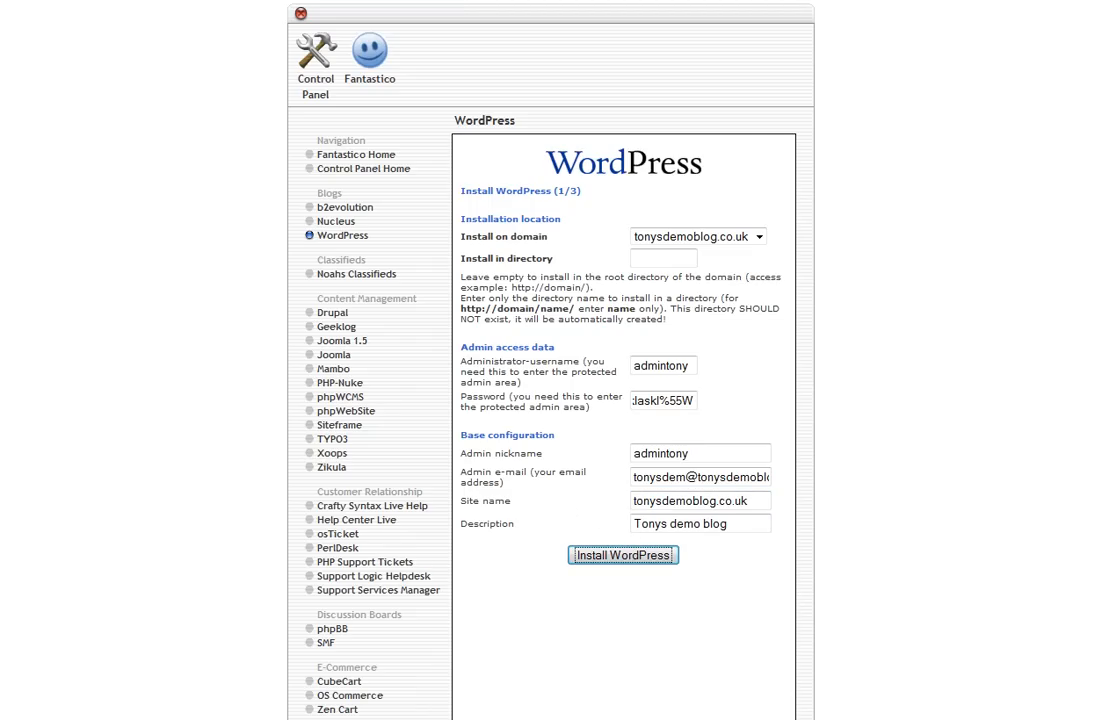
Install WordPress, finish the installation, and open the new blog's admin login page
{"action": "left_click", "coordinate": [622, 555]}
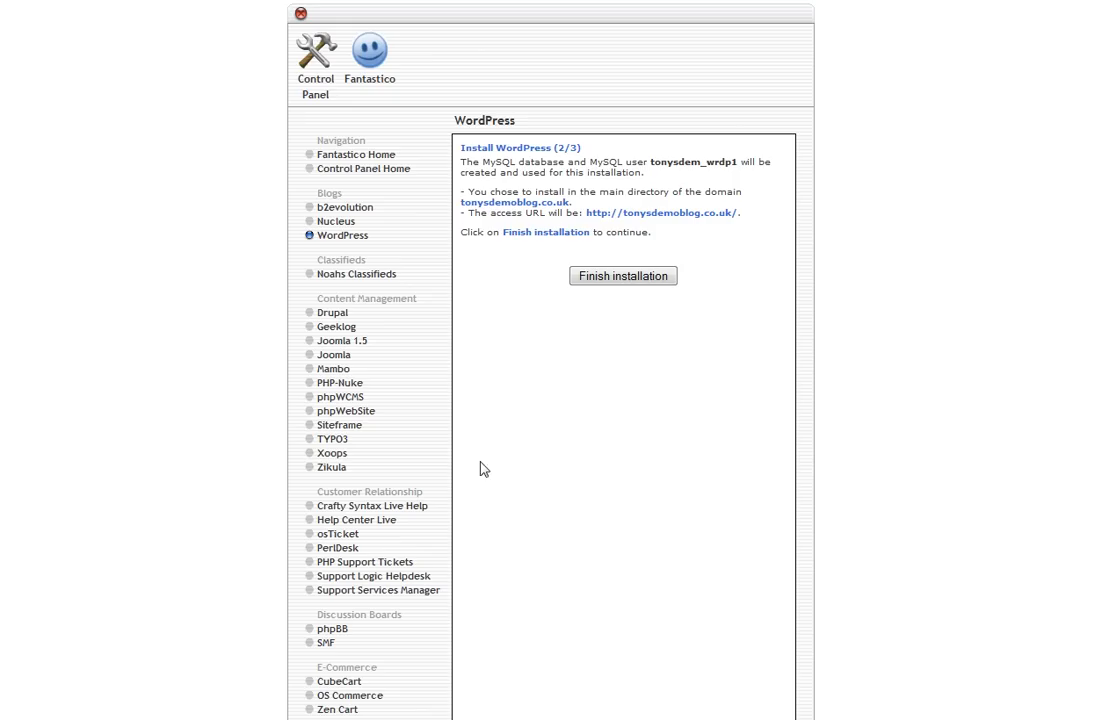
{"action": "mouse_move", "coordinate": [461, 155]}
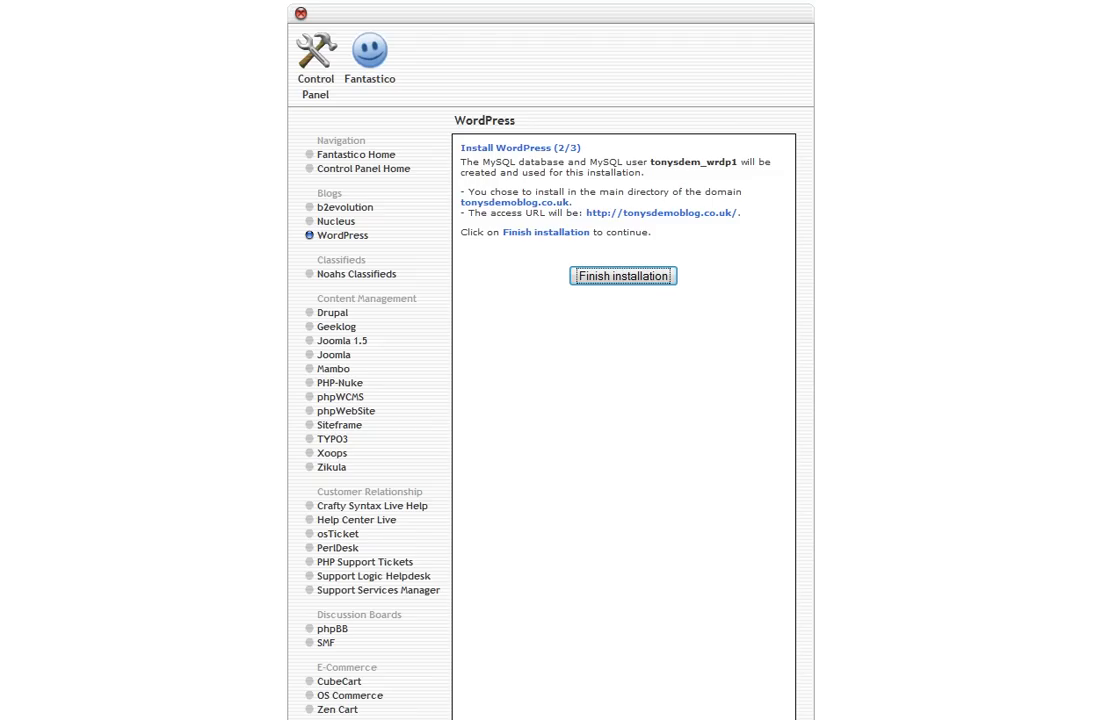
{"action": "left_click", "coordinate": [622, 275]}
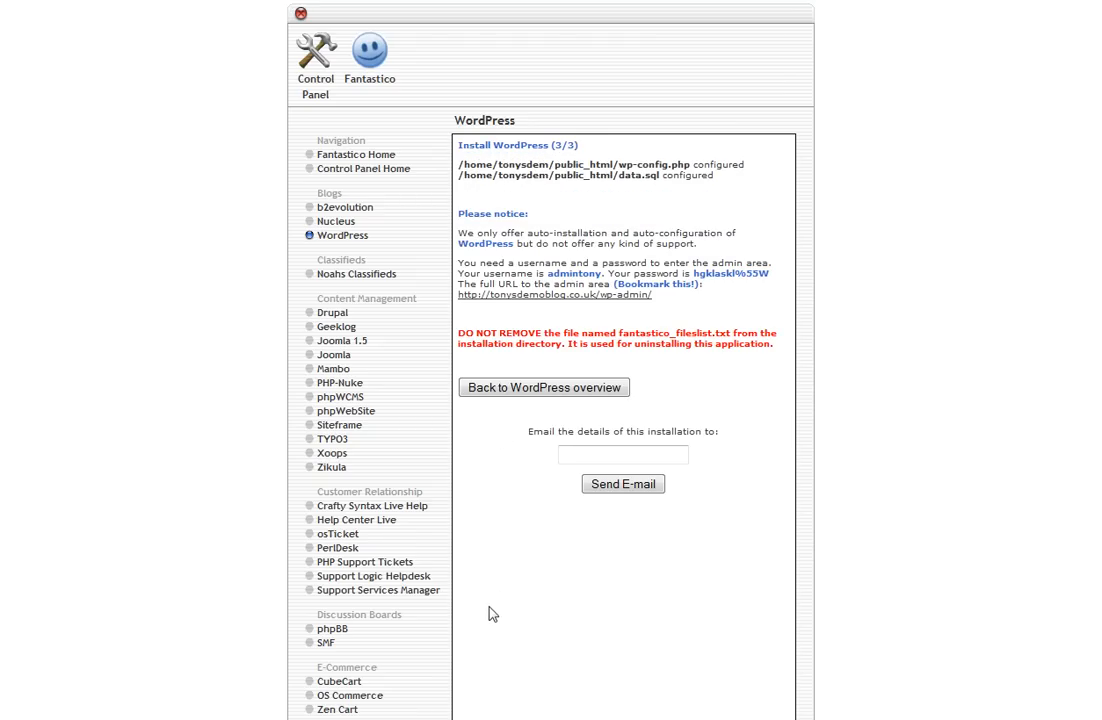
{"action": "mouse_move", "coordinate": [461, 160]}
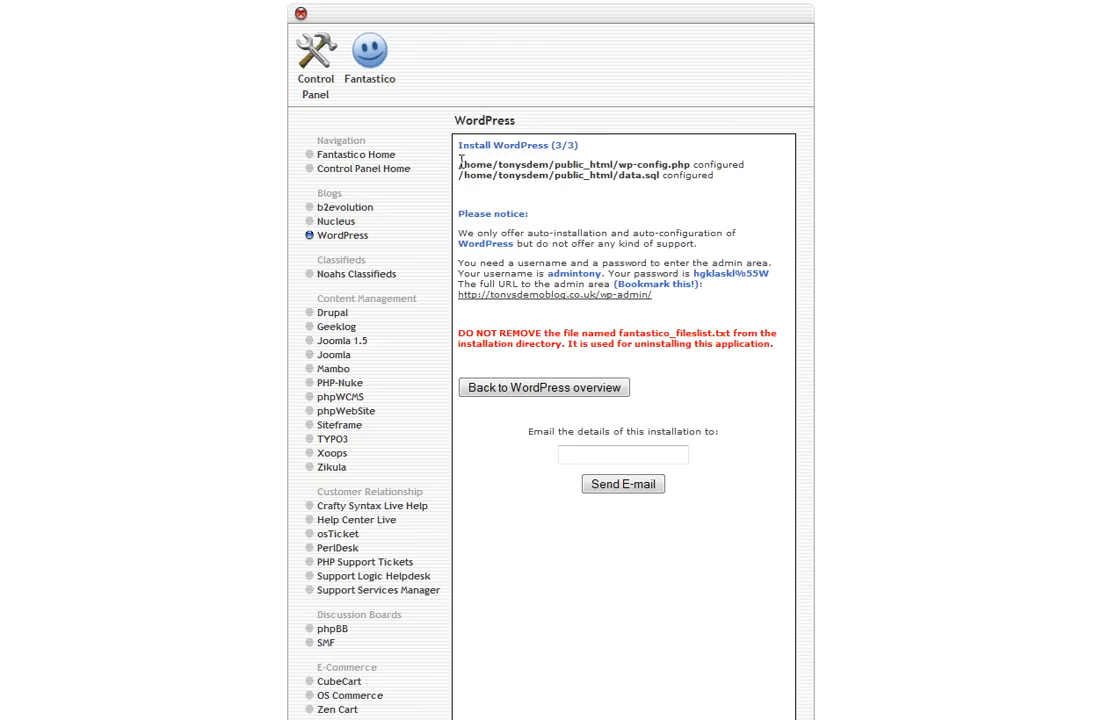
{"action": "left_click_drag", "start_coordinate": [459, 160], "coordinate": [715, 295]}
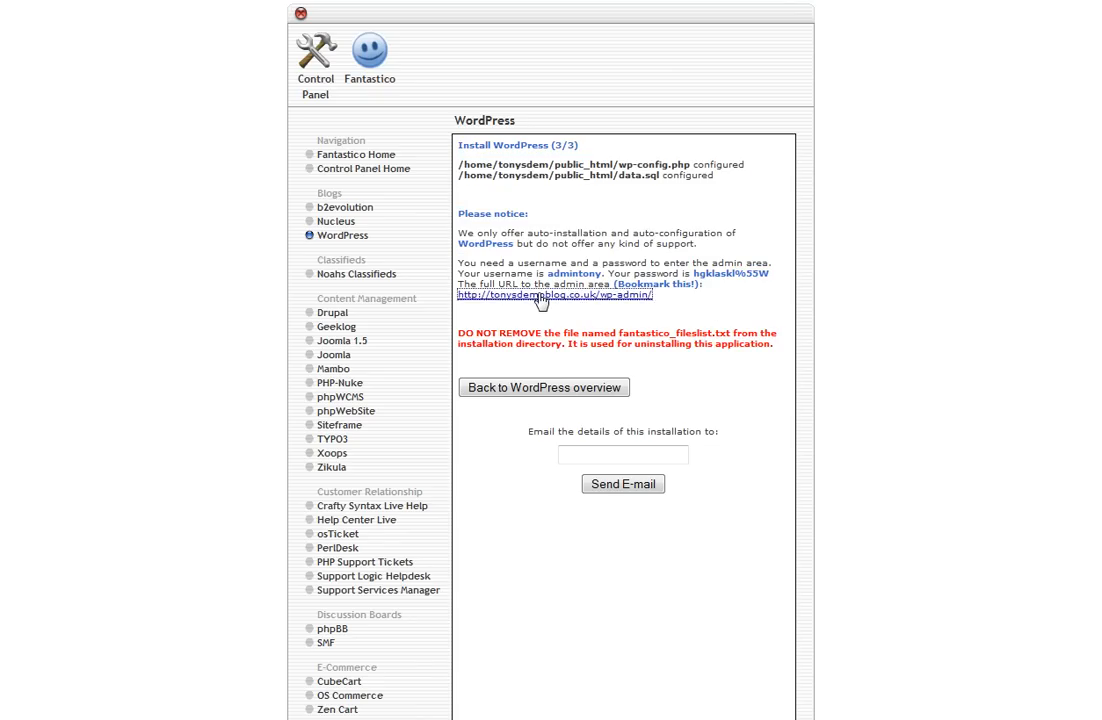
{"action": "left_click", "coordinate": [554, 294]}
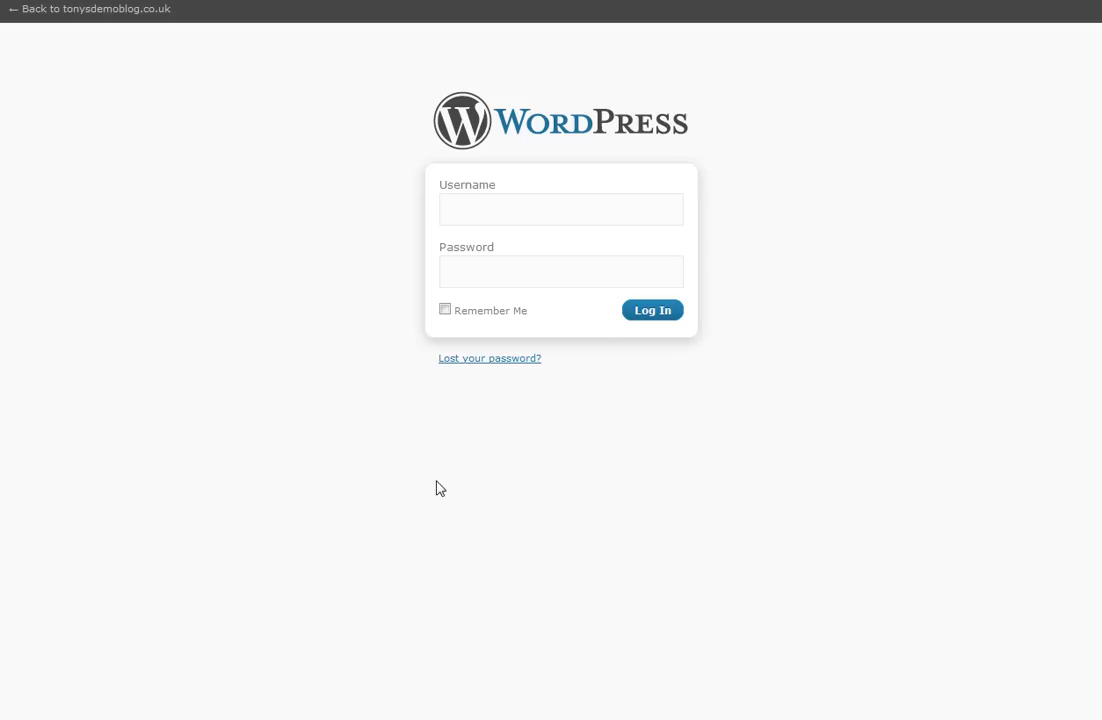
Log in as the admin user to reach the WordPress 2.8.6 Dashboard
{"action": "left_click", "coordinate": [560, 209]}
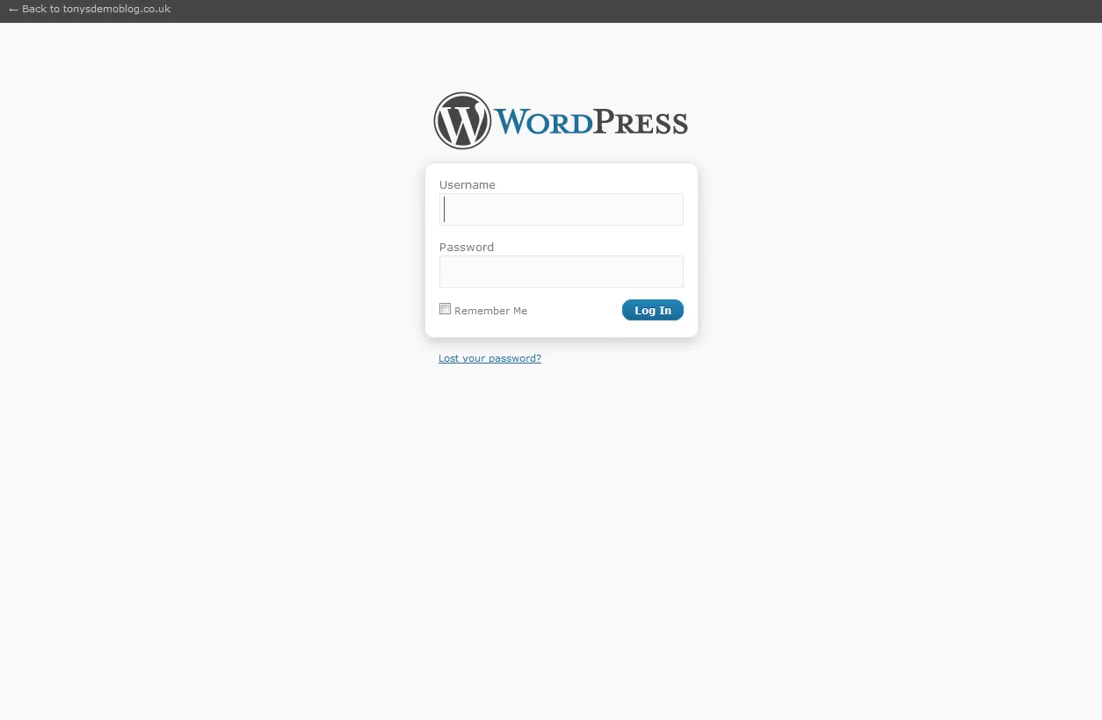
{"action": "left_click", "coordinate": [651, 310]}
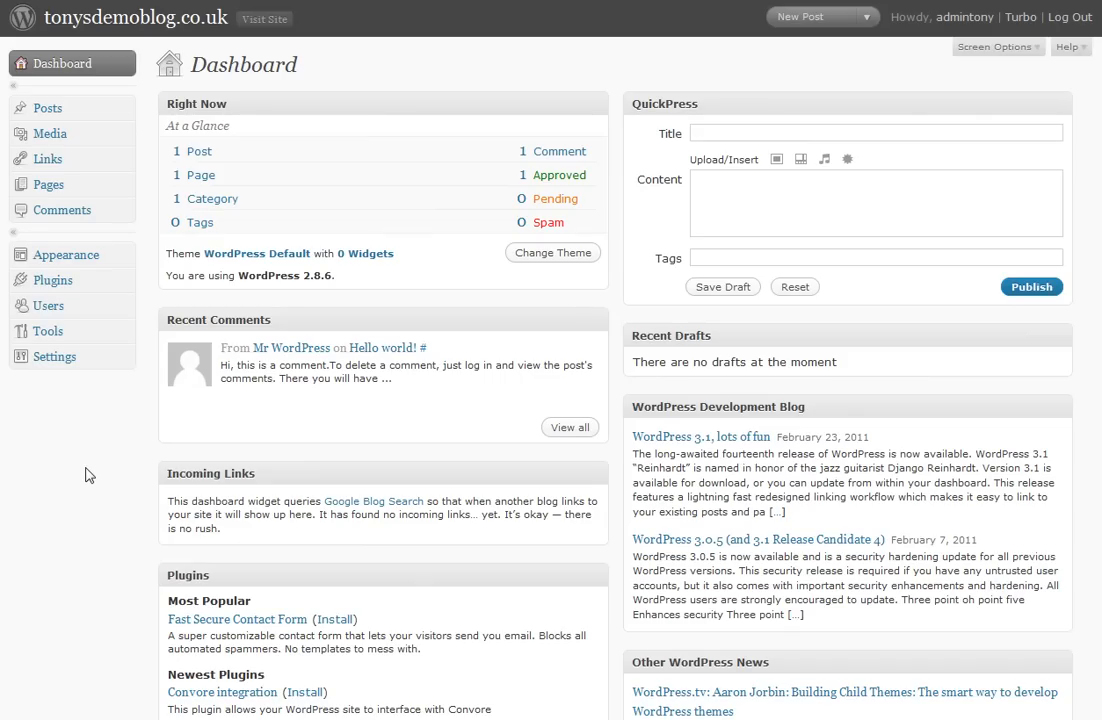
{"action": "mouse_move", "coordinate": [265, 25]}
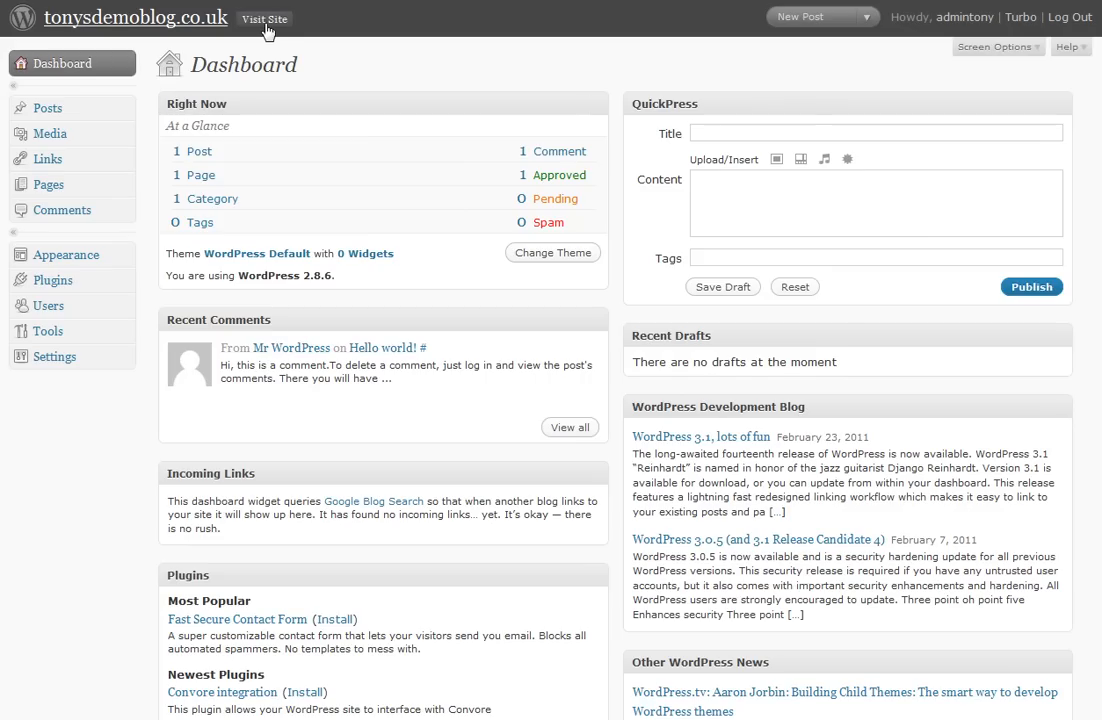
{"action": "mouse_move", "coordinate": [264, 19]}
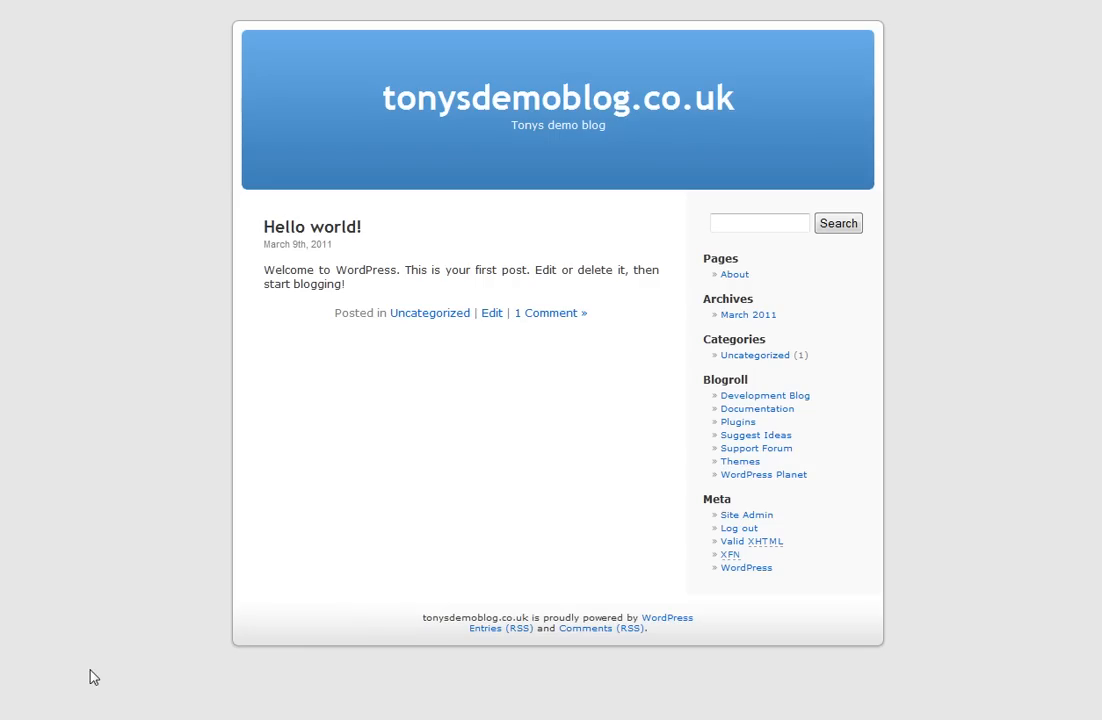
{"action": "mouse_move", "coordinate": [97, 510]}
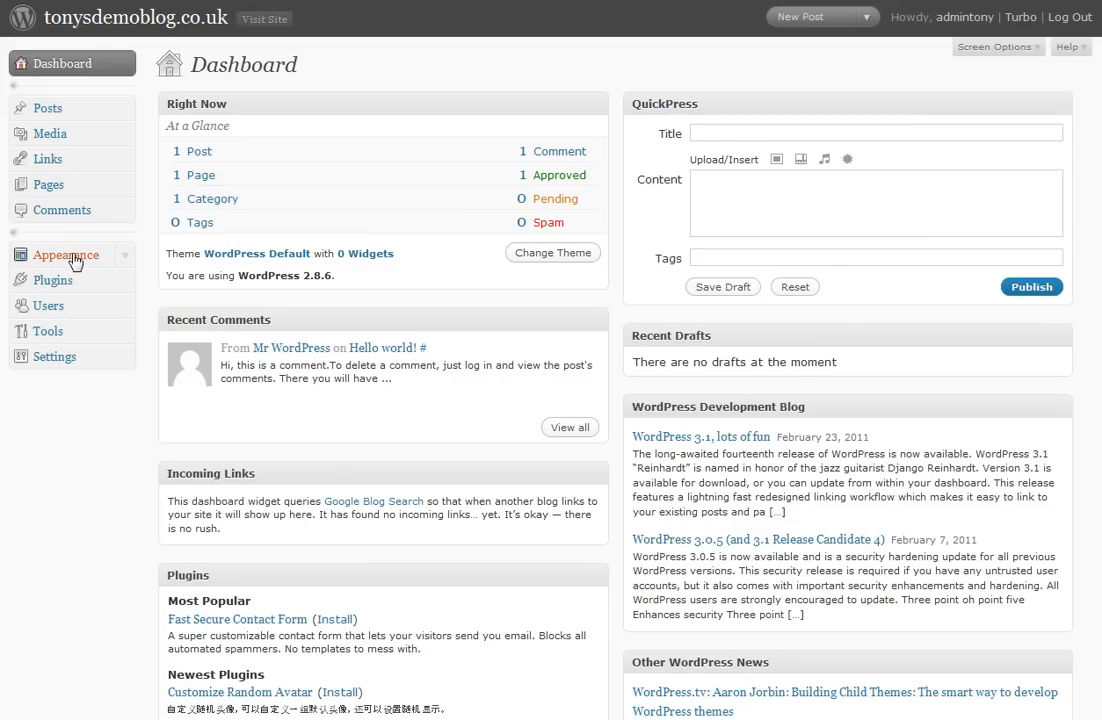
Open Appearance to show Manage Themes with Default current and Classic available
{"action": "left_click", "coordinate": [66, 254]}
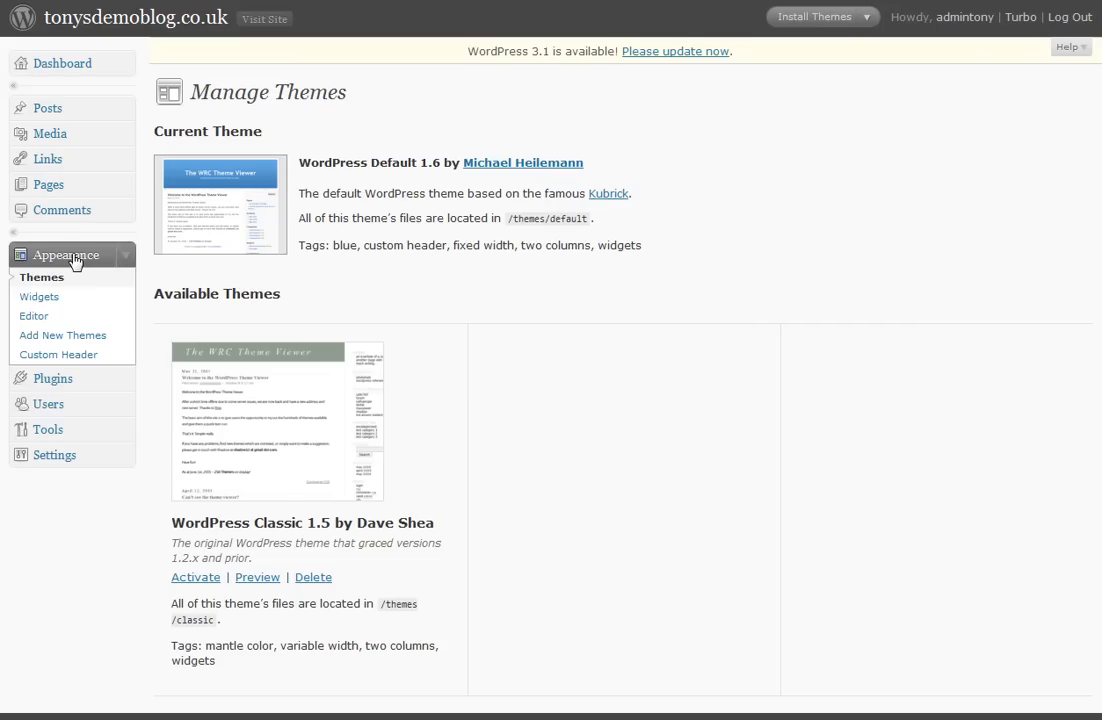
{"action": "mouse_move", "coordinate": [261, 186]}
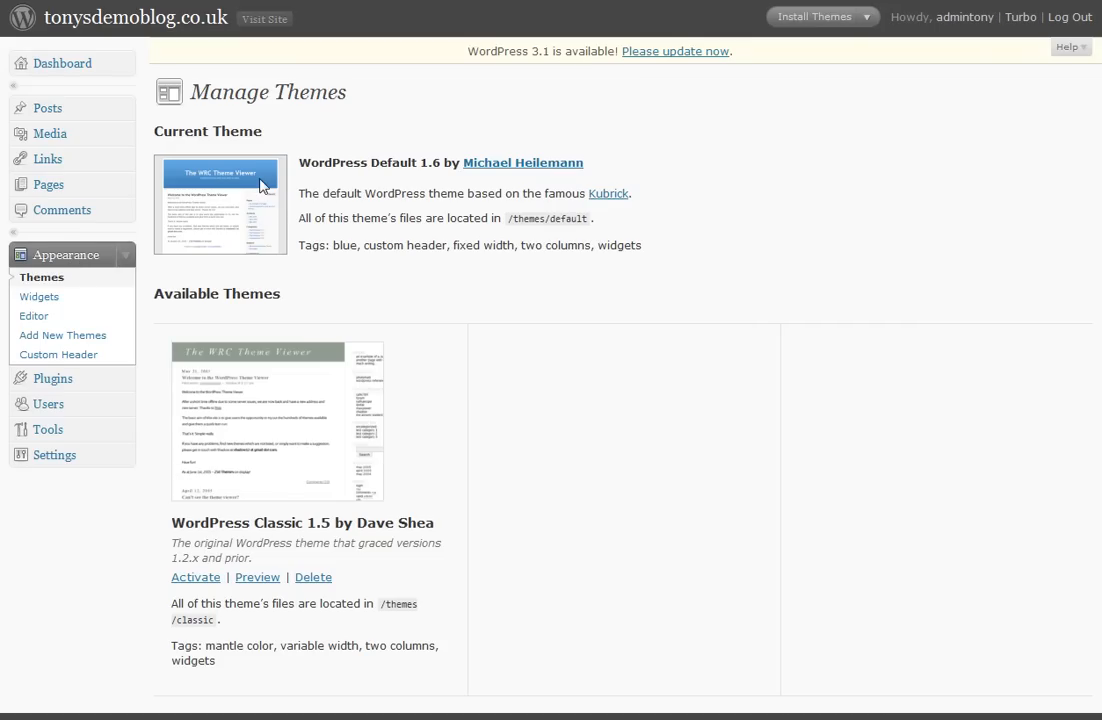
{"action": "mouse_move", "coordinate": [309, 245]}
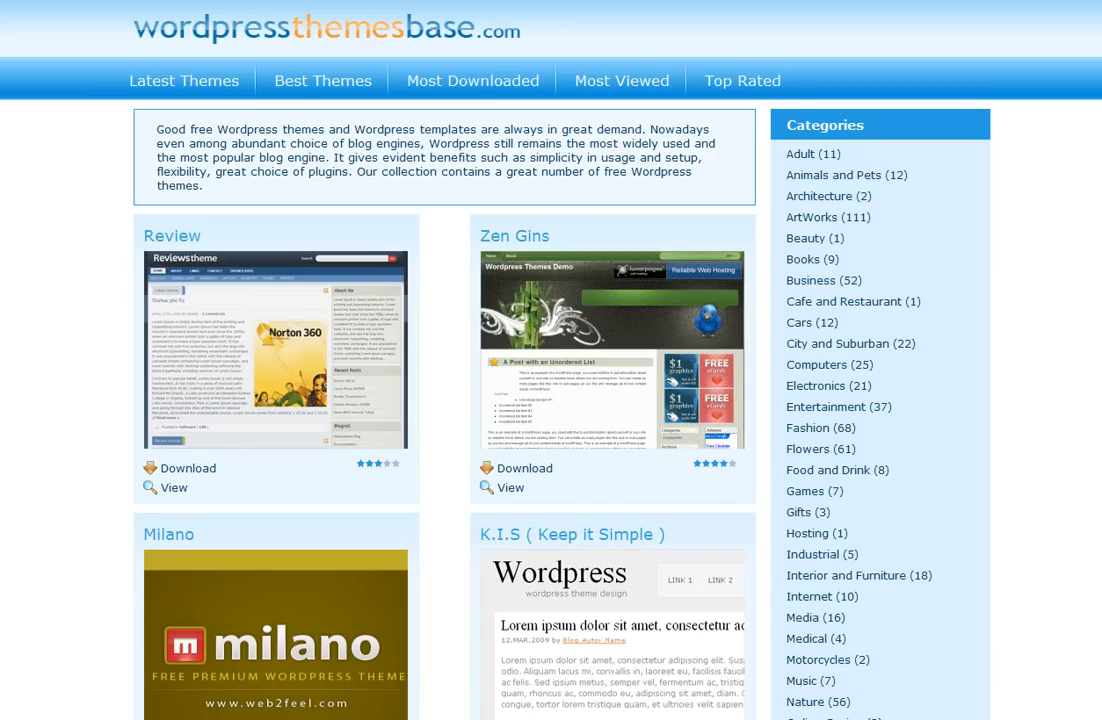
{"action": "mouse_move", "coordinate": [586, 389]}
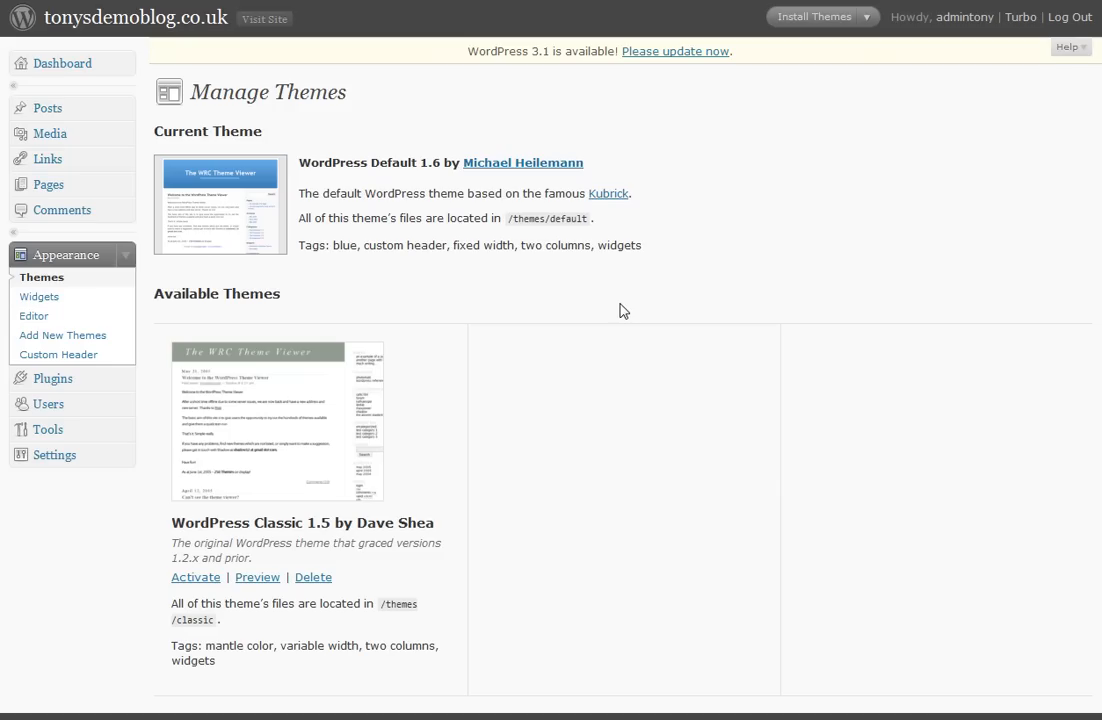
{"action": "mouse_move", "coordinate": [491, 509]}
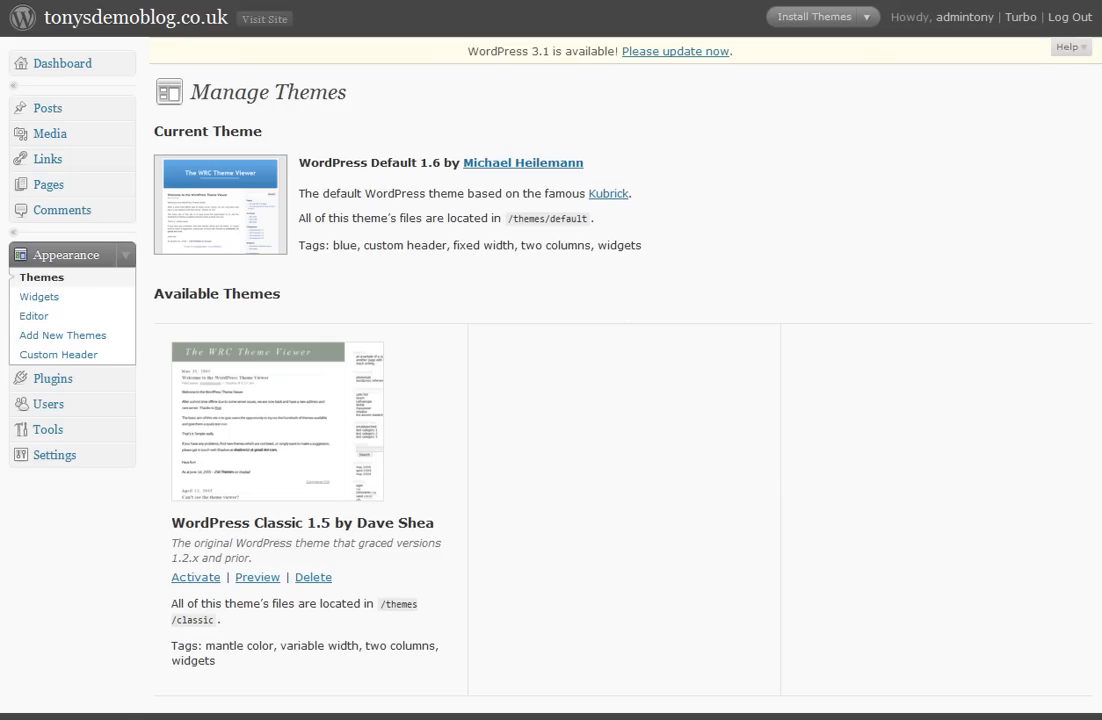
{"action": "mouse_move", "coordinate": [75, 589]}
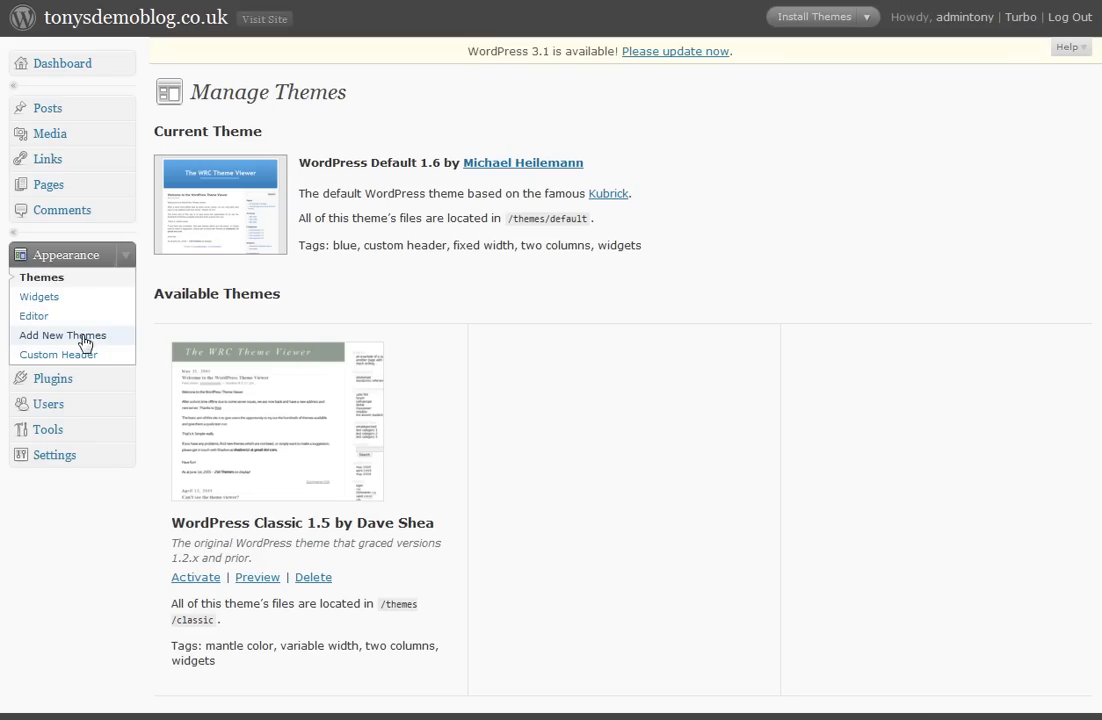
{"action": "mouse_move", "coordinate": [56, 341]}
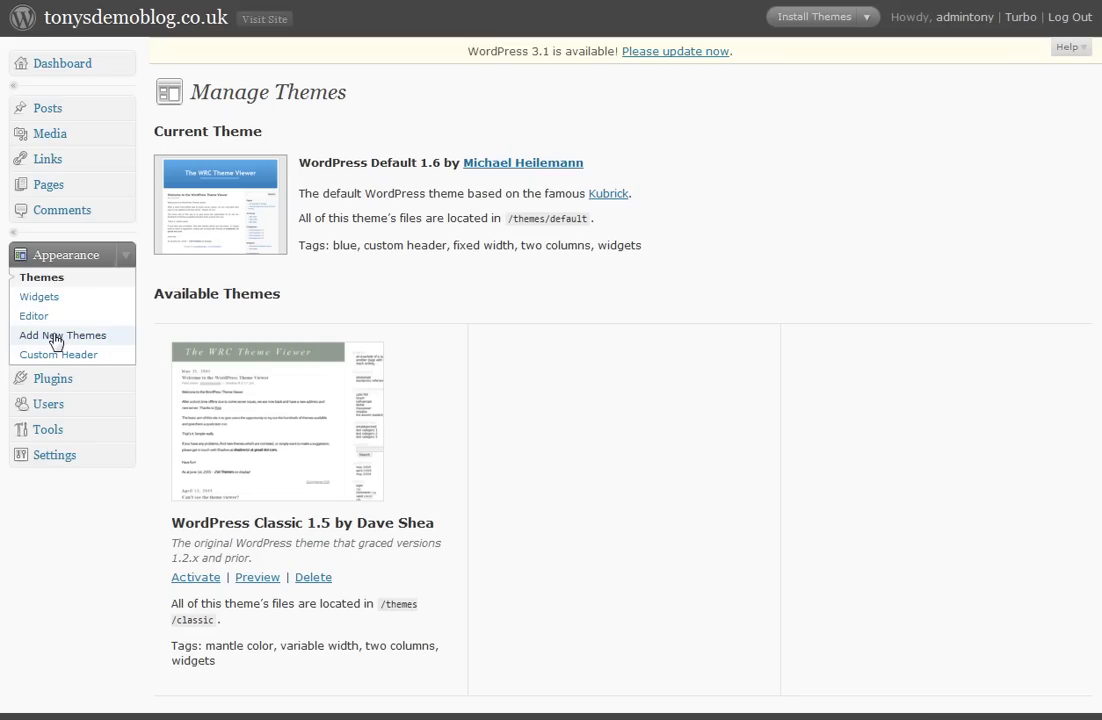
Open Add New Themes to reach the theme search and filter page
{"action": "left_click", "coordinate": [61, 335]}
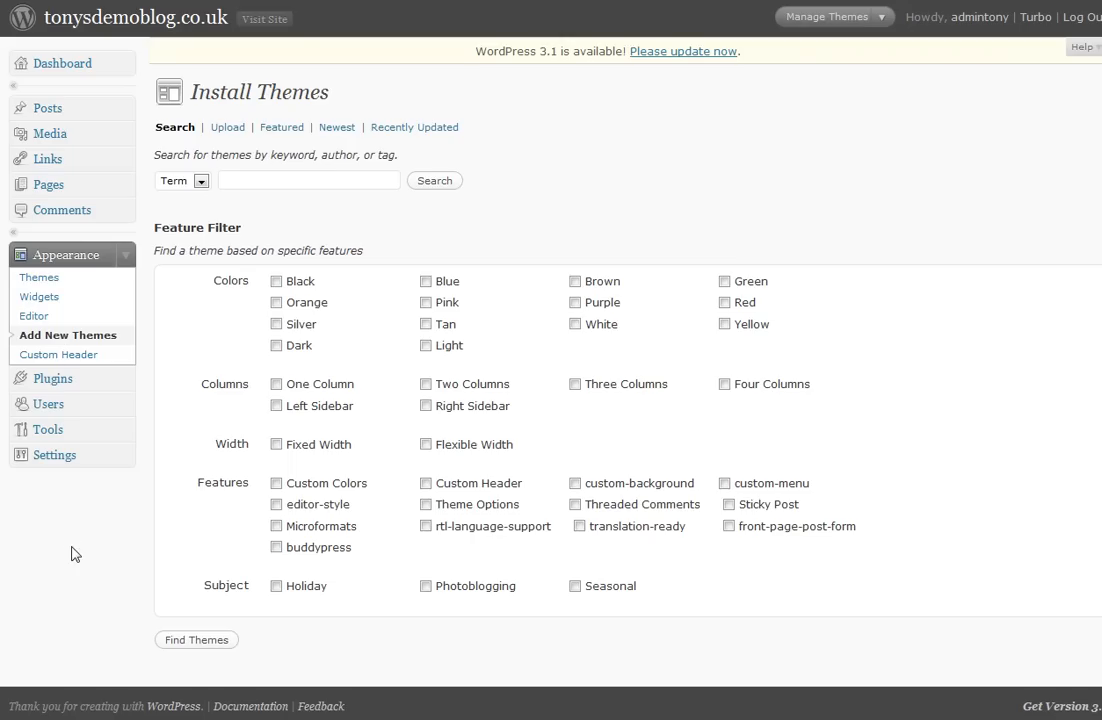
{"action": "mouse_move", "coordinate": [229, 142]}
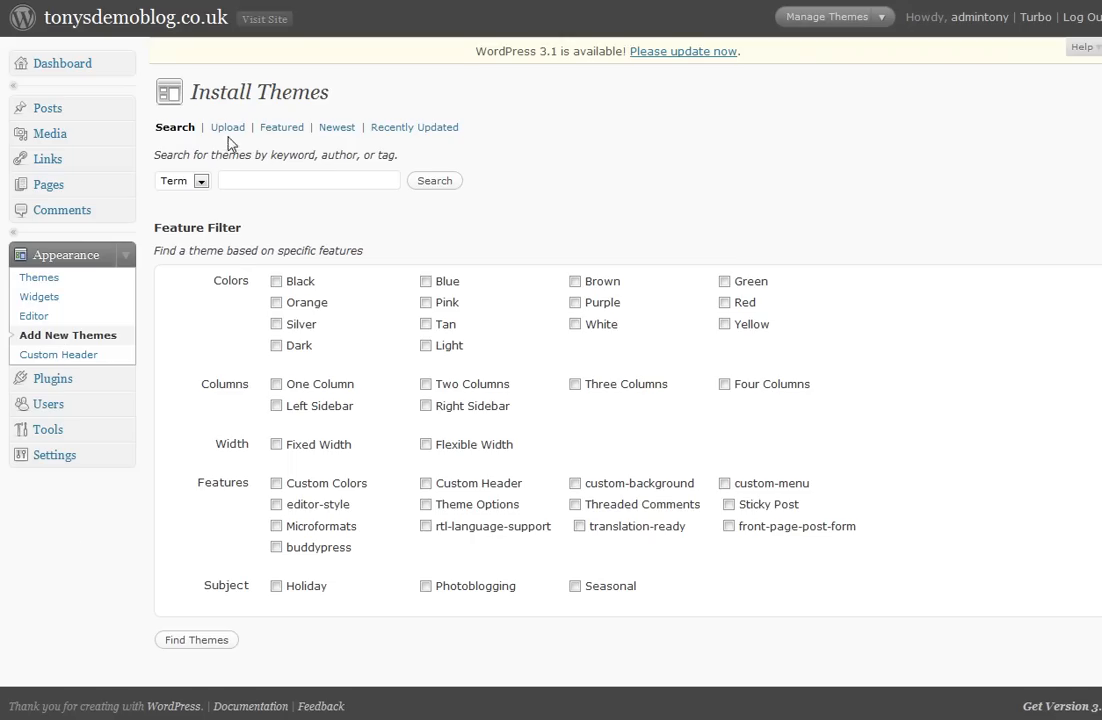
{"action": "mouse_move", "coordinate": [227, 127]}
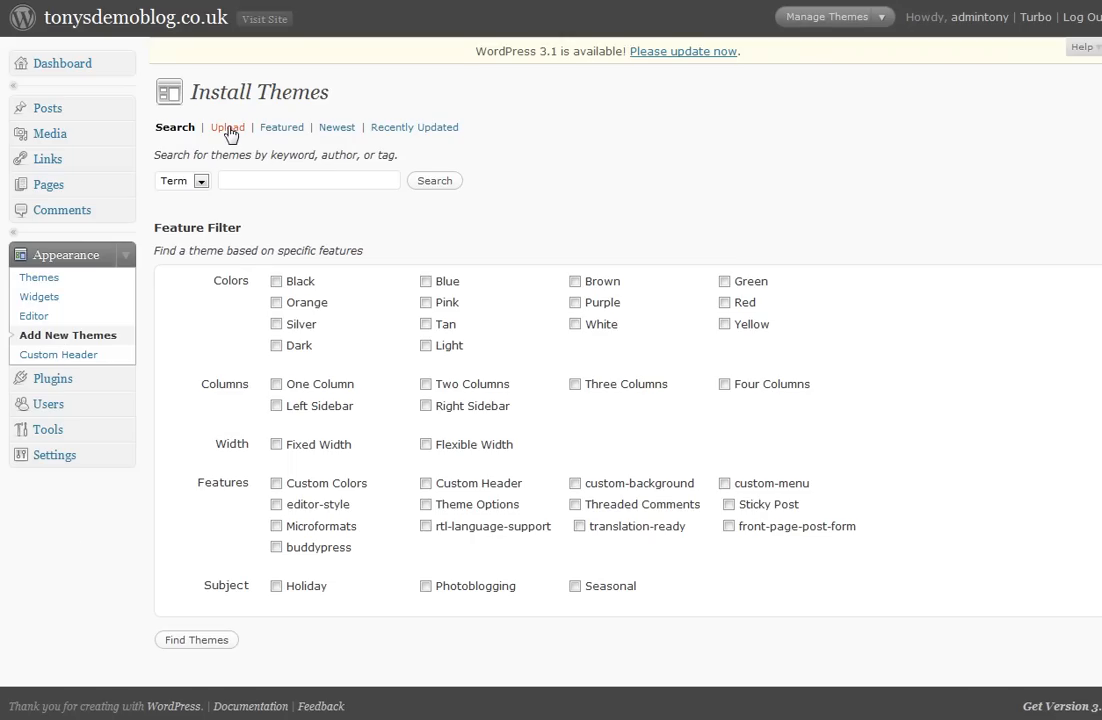
Upload the Moderninterior2.zip theme package and install it
{"action": "left_click", "coordinate": [225, 127]}
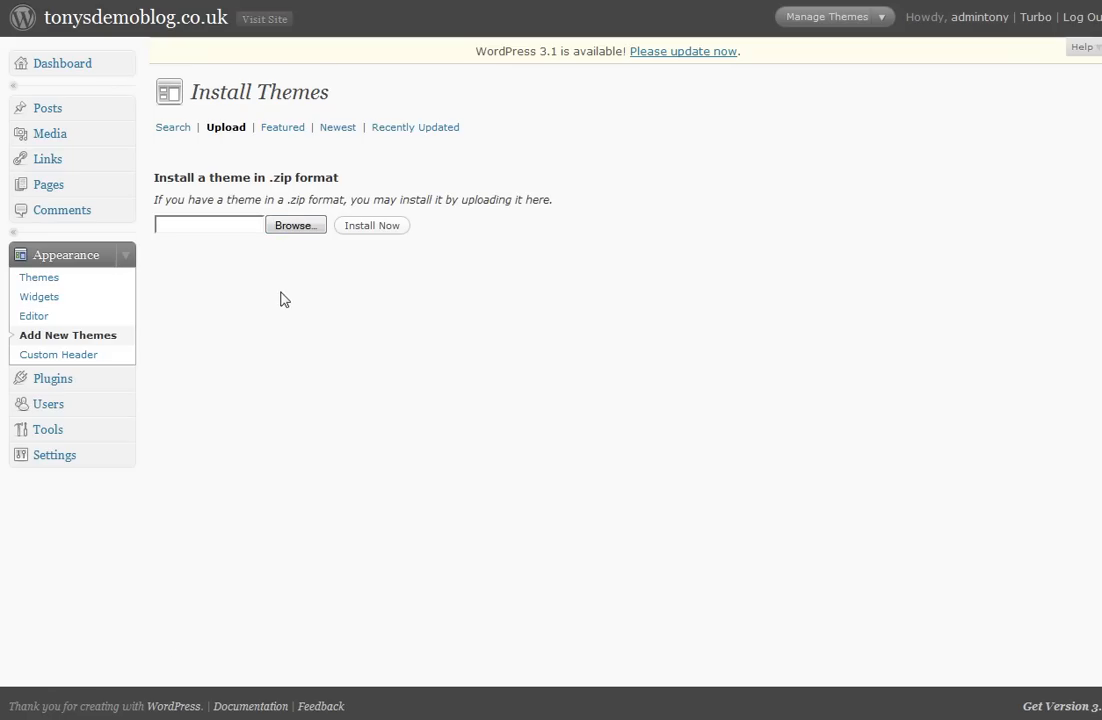
{"action": "mouse_move", "coordinate": [95, 711]}
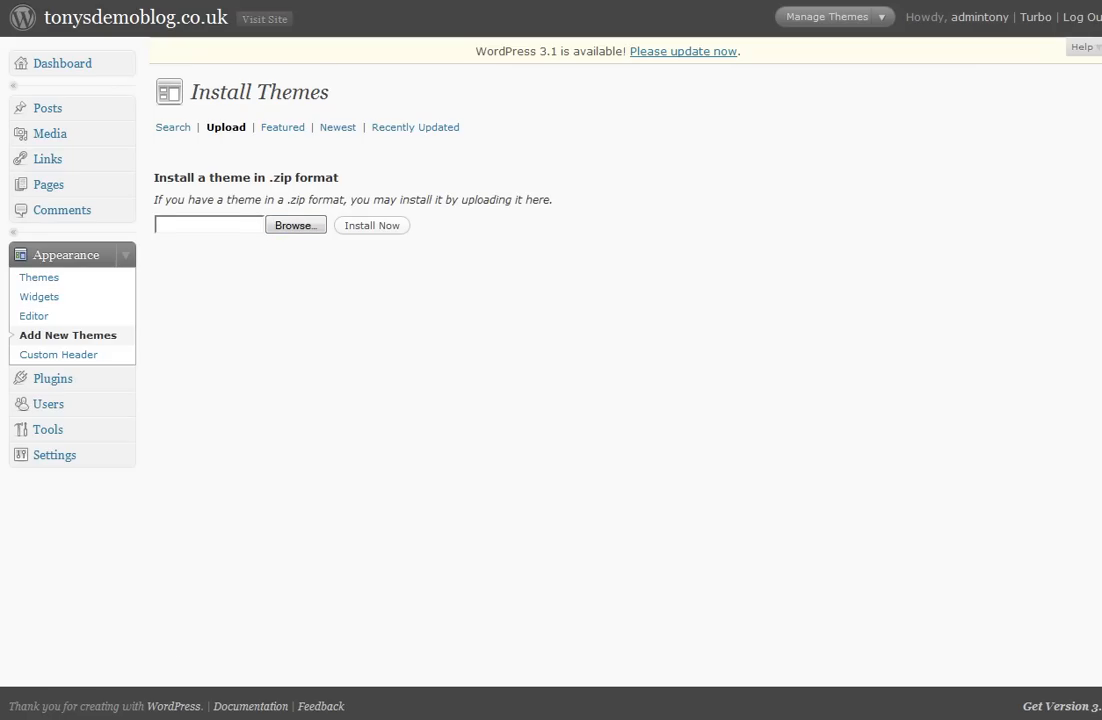
{"action": "left_click", "coordinate": [294, 224]}
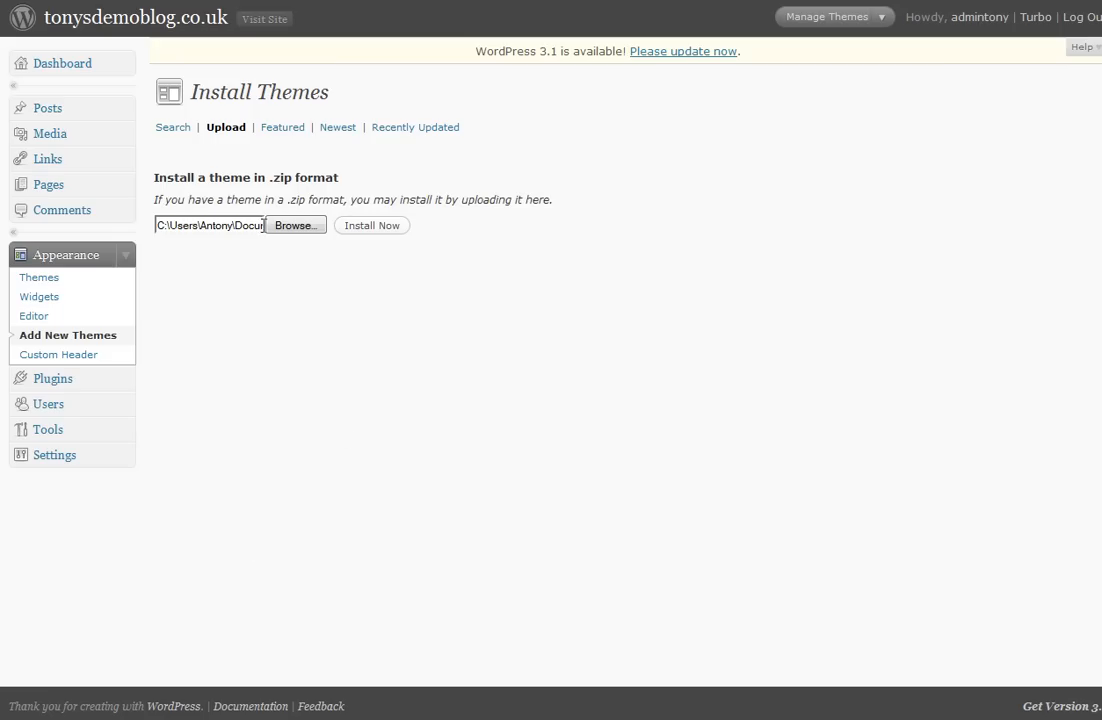
{"action": "mouse_move", "coordinate": [371, 225]}
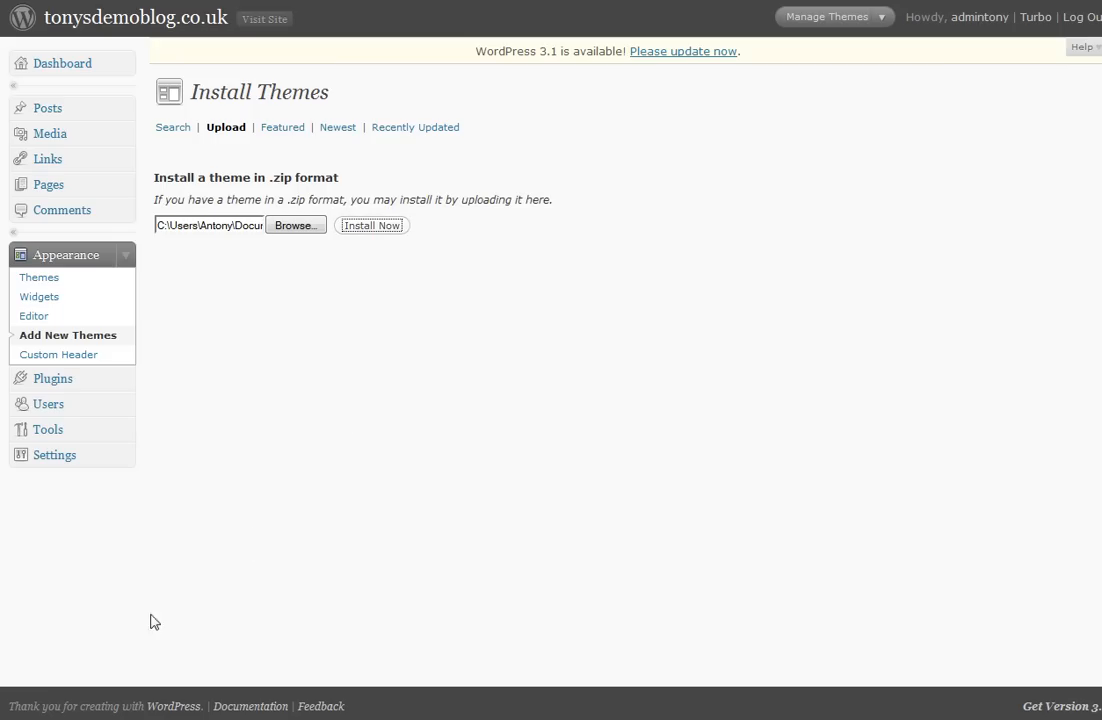
{"action": "left_click", "coordinate": [371, 225]}
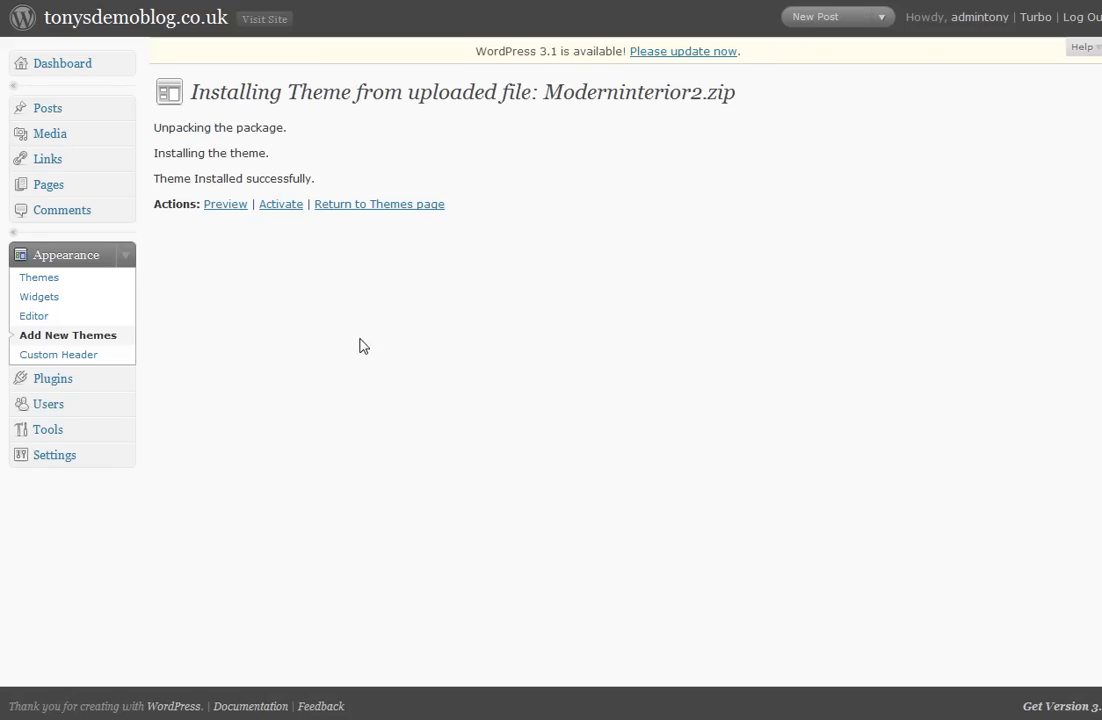
{"action": "mouse_move", "coordinate": [302, 322]}
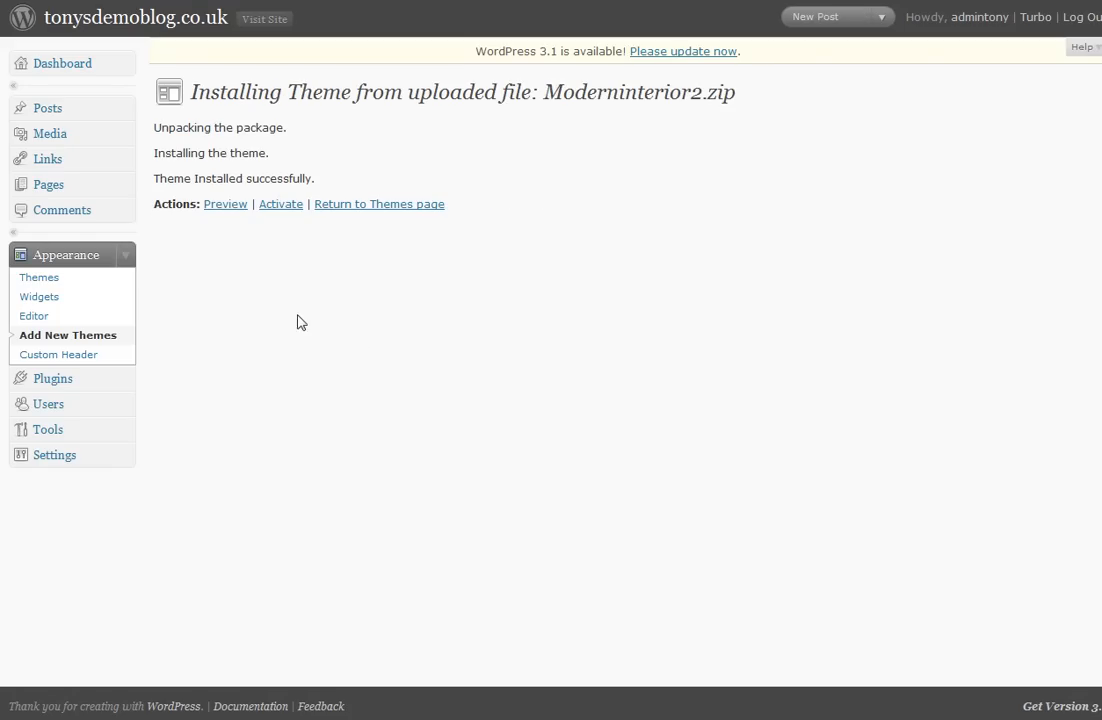
{"action": "mouse_move", "coordinate": [225, 204]}
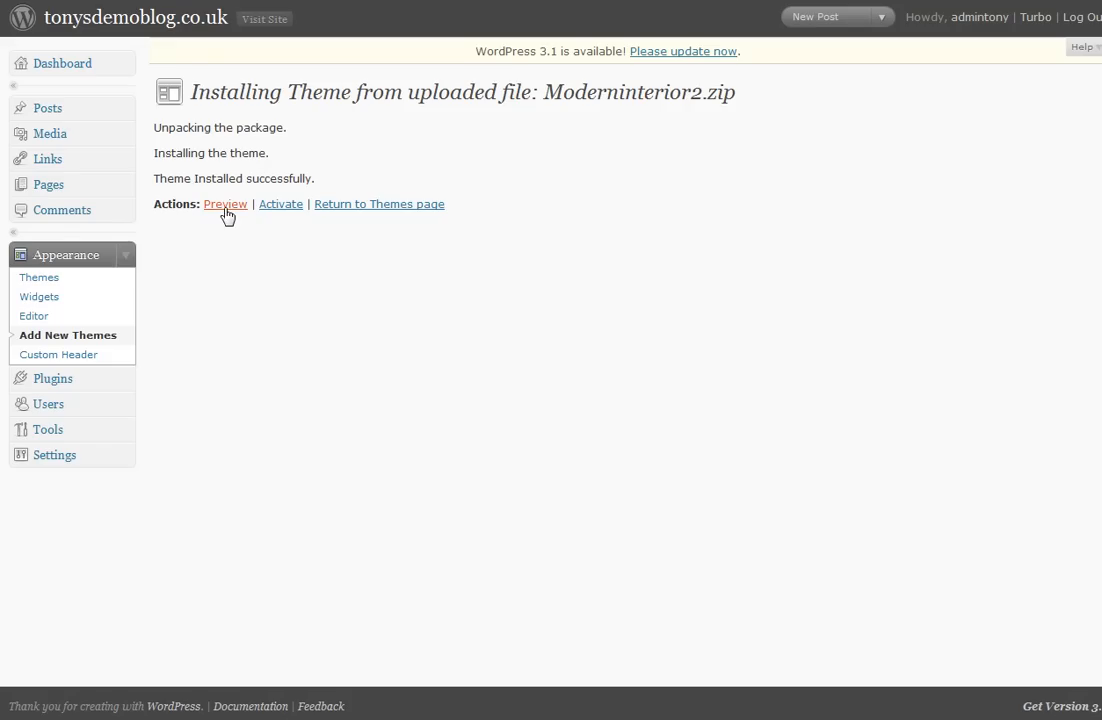
{"action": "mouse_move", "coordinate": [281, 211]}
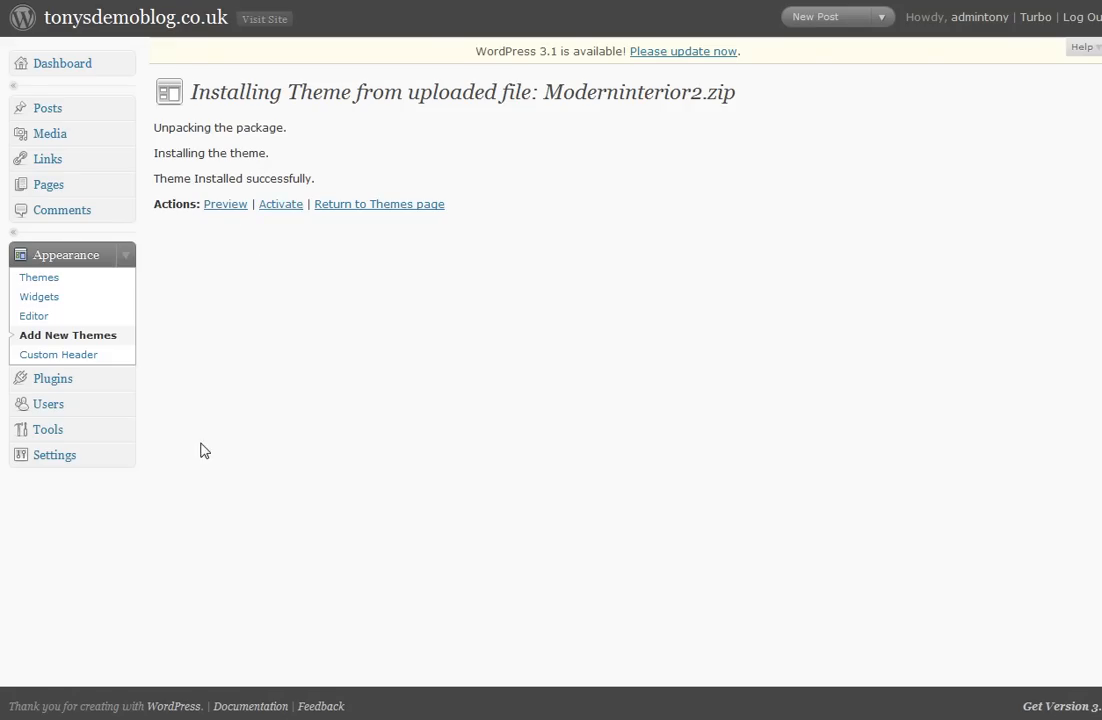
Activate Moderninterior 2 by HPA as the blog's current theme
{"action": "left_click", "coordinate": [280, 204]}
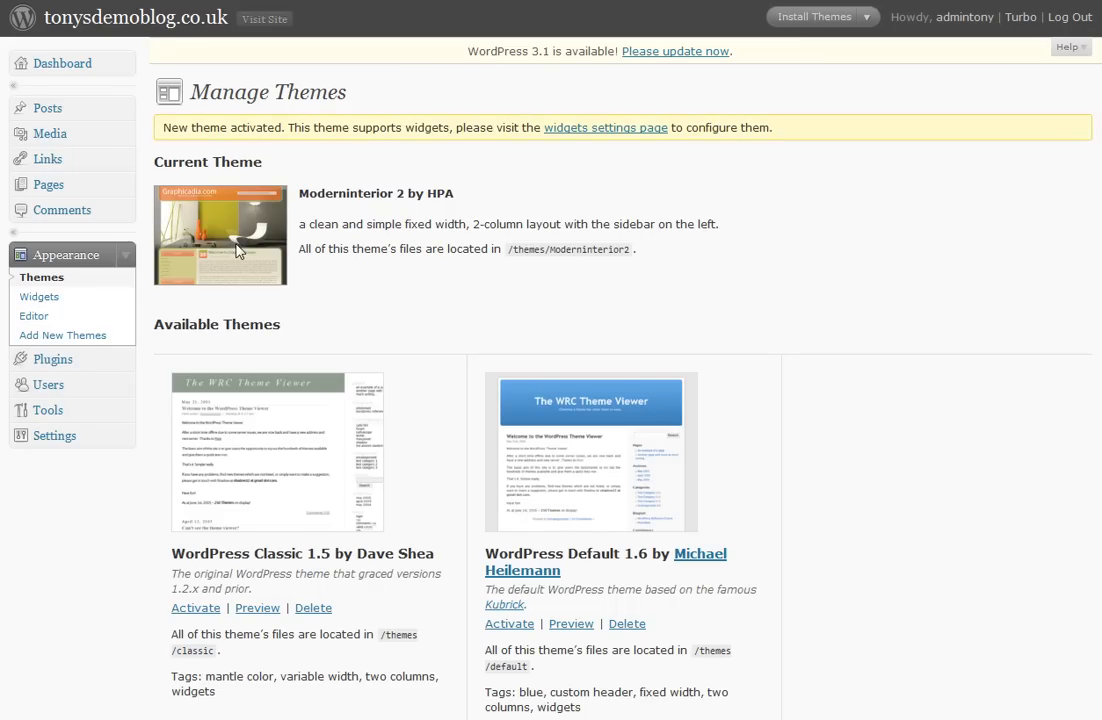
{"action": "mouse_move", "coordinate": [288, 62]}
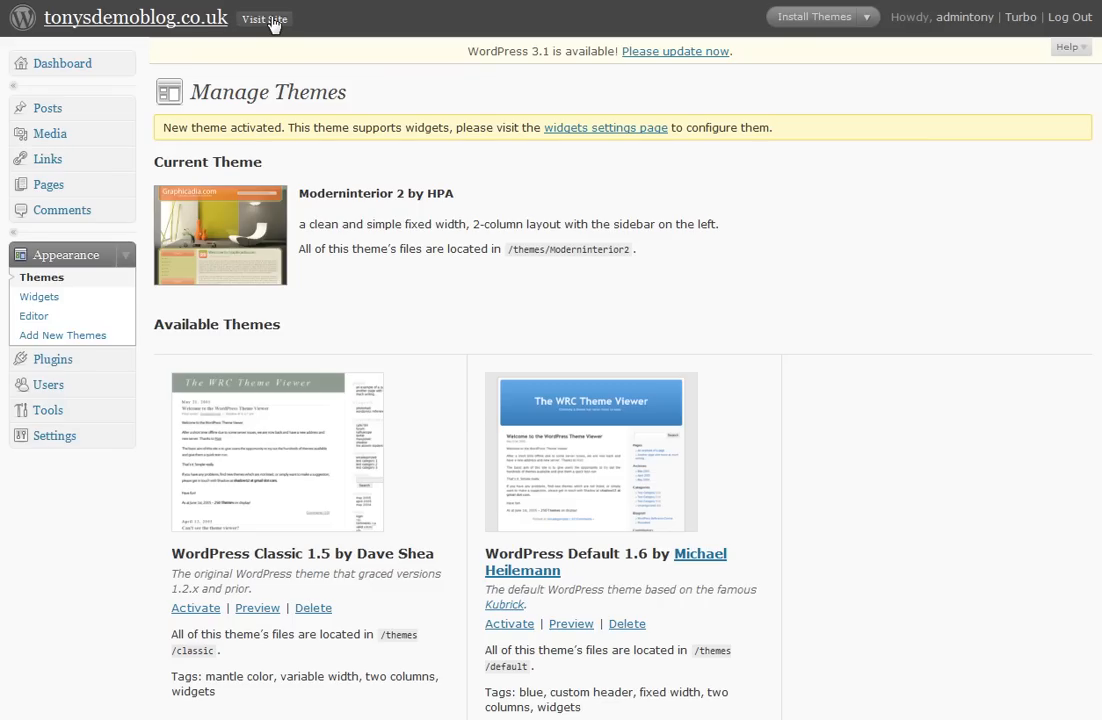
Visit the live site to see the Moderninterior 2 header with the Hello world! post
{"action": "left_click", "coordinate": [263, 19]}
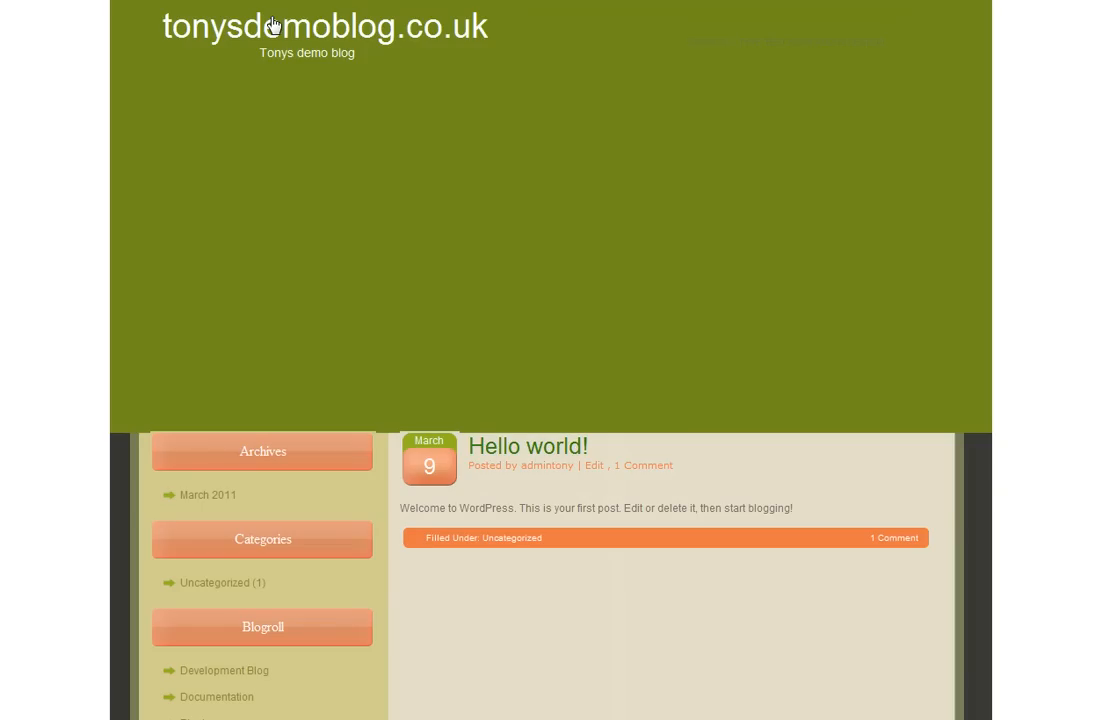
{"action": "mouse_move", "coordinate": [208, 580]}
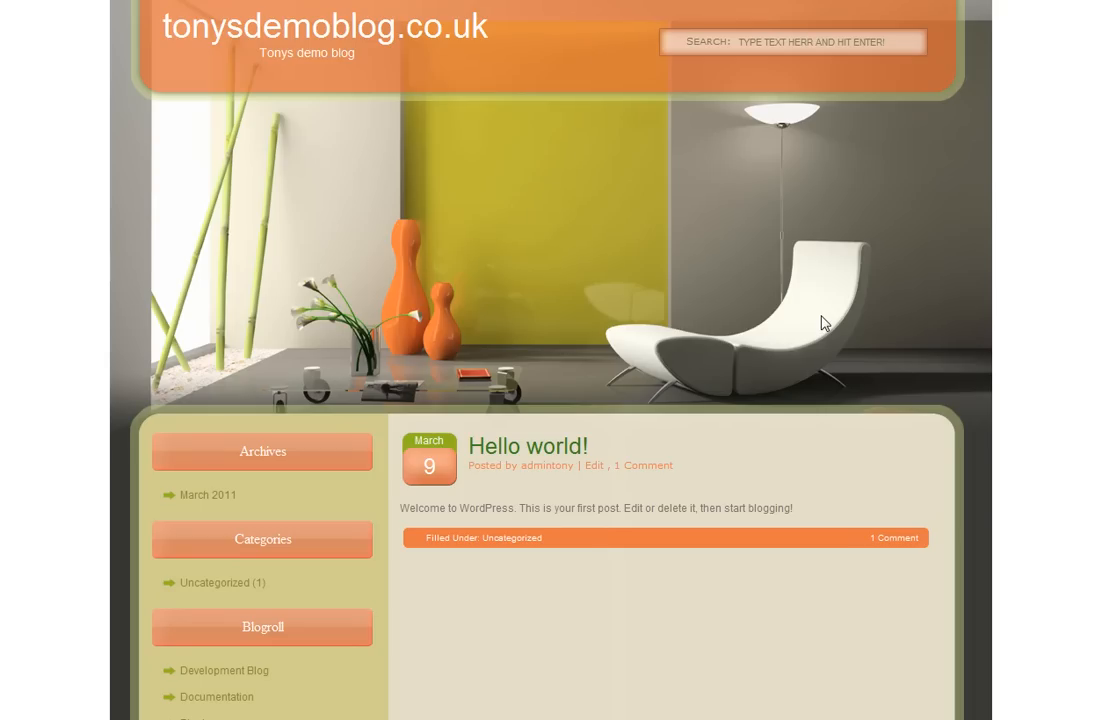
{"action": "mouse_move", "coordinate": [164, 616]}
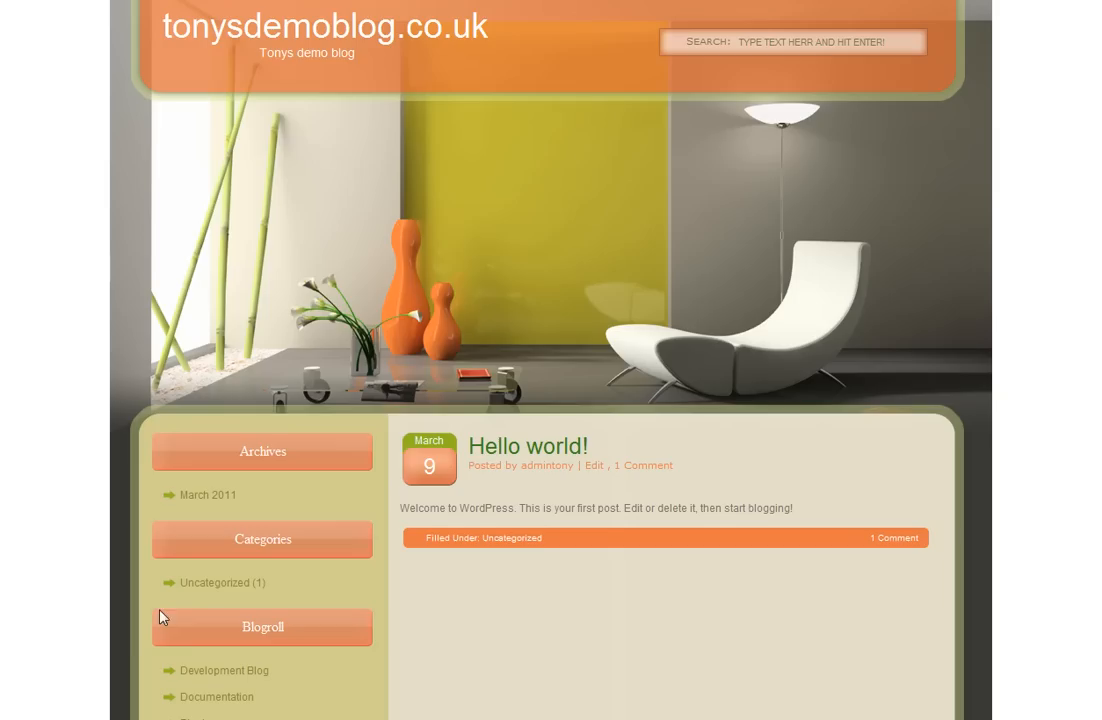